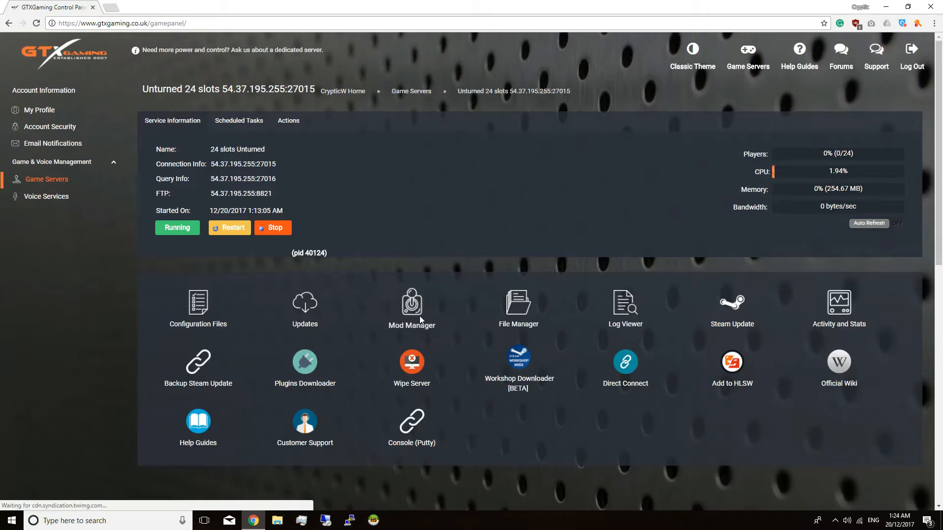
Step: Install Rocket Mod and the MySQL Database tool from Mod Manager, leaving phpMyAdmin uninstalled
left_click(411, 305)
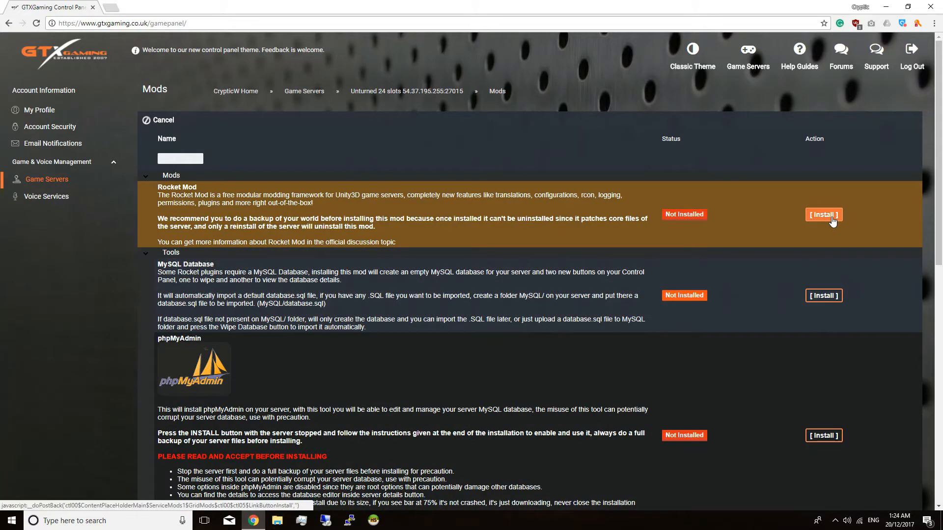
left_click(822, 215)
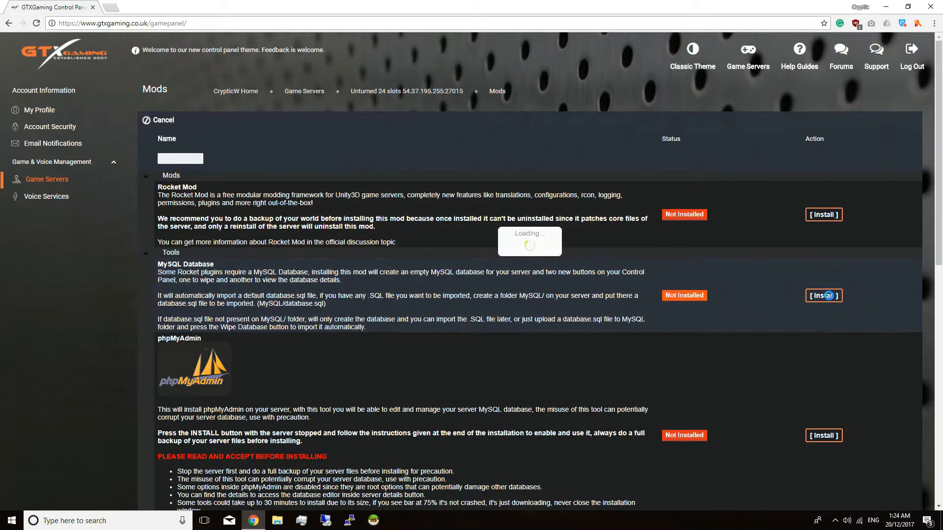
left_click(823, 215)
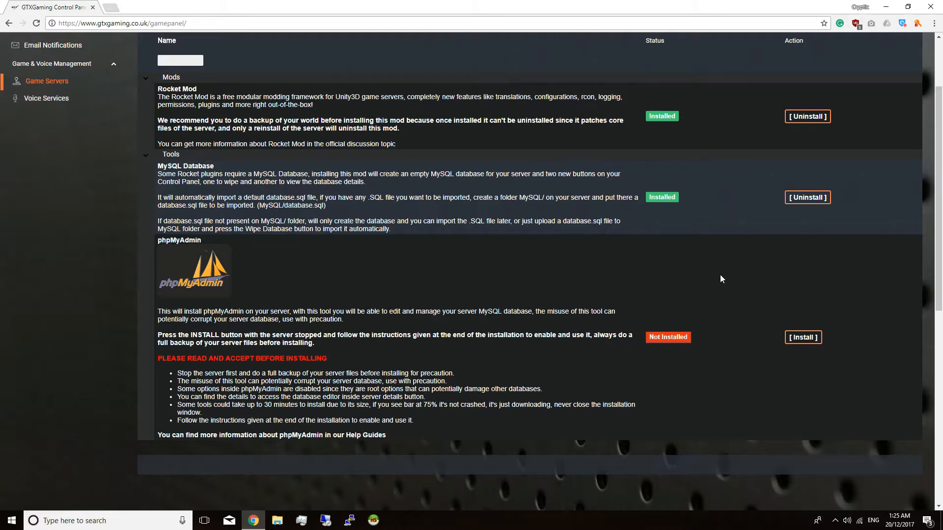
mouse_move(802, 337)
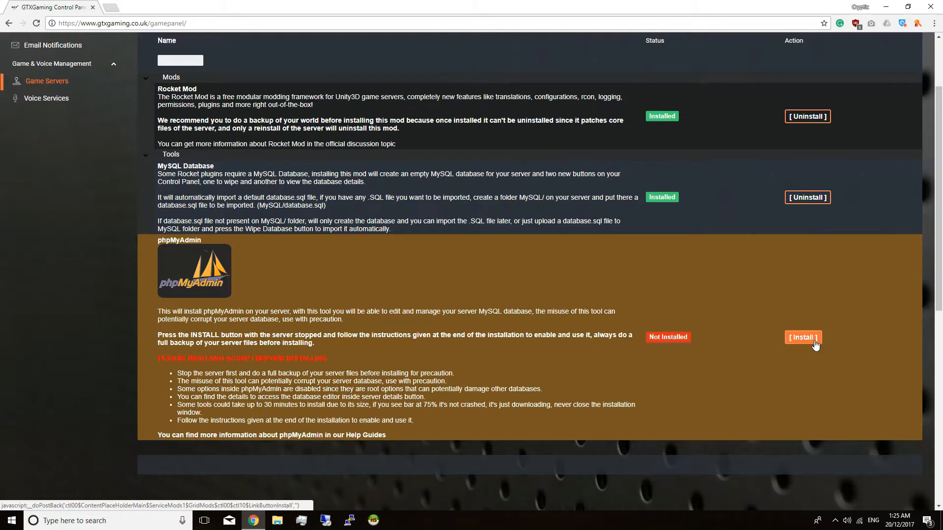
mouse_move(373, 520)
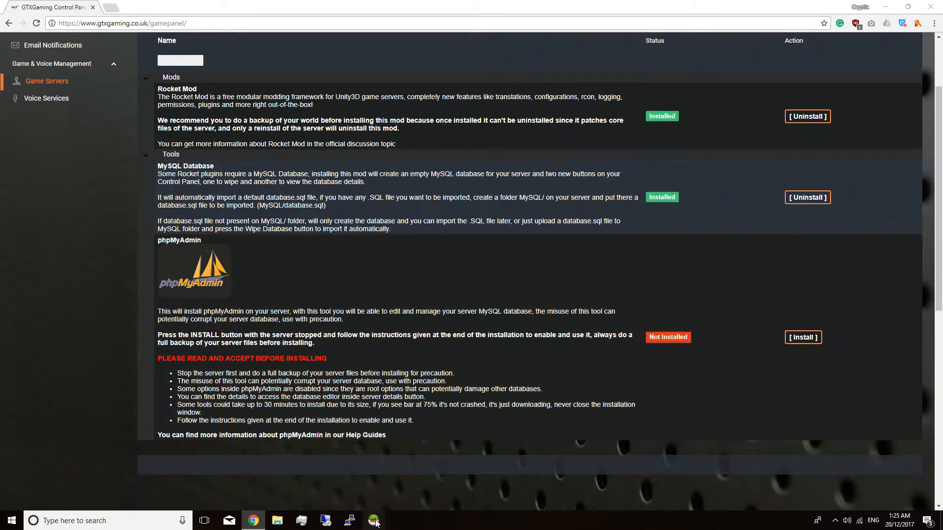
left_click(374, 520)
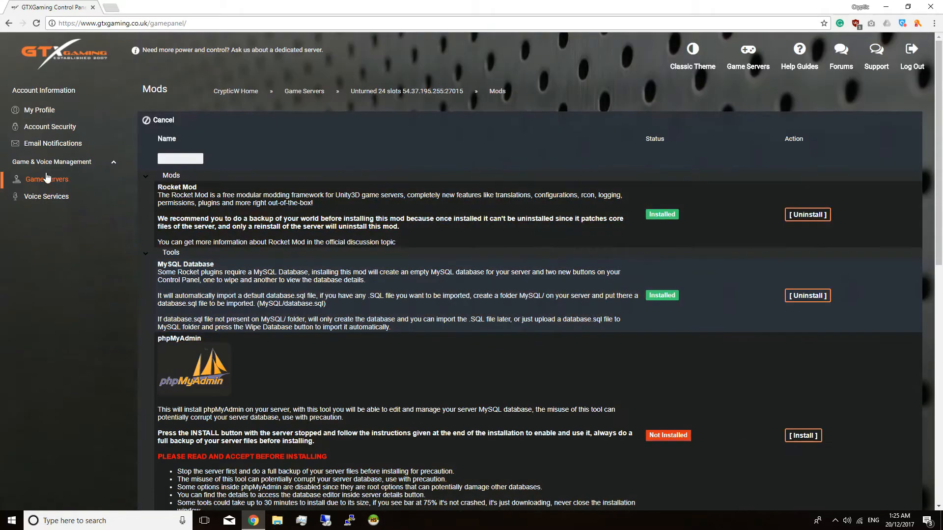
Step: Download the uconomy plugin via Plugins Downloader, taking its name from the RocketHub URL
left_click(162, 120)
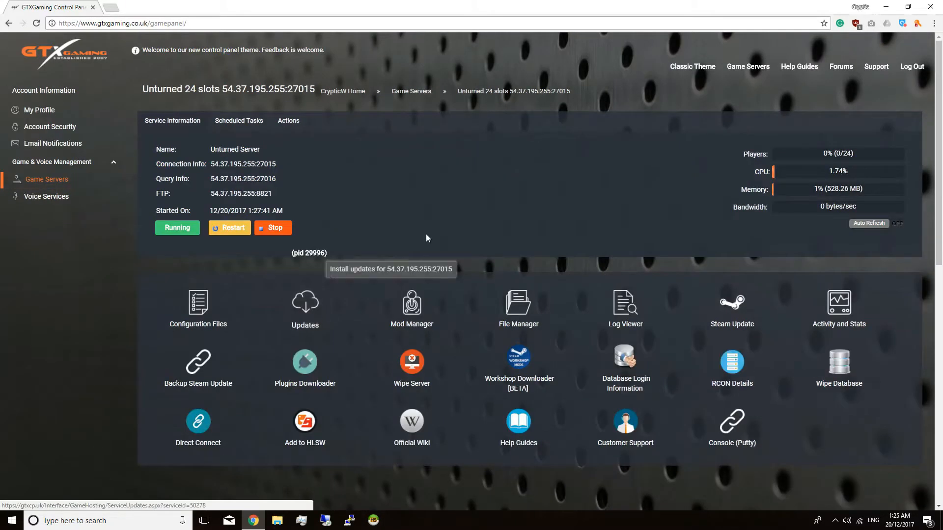
mouse_move(472, 226)
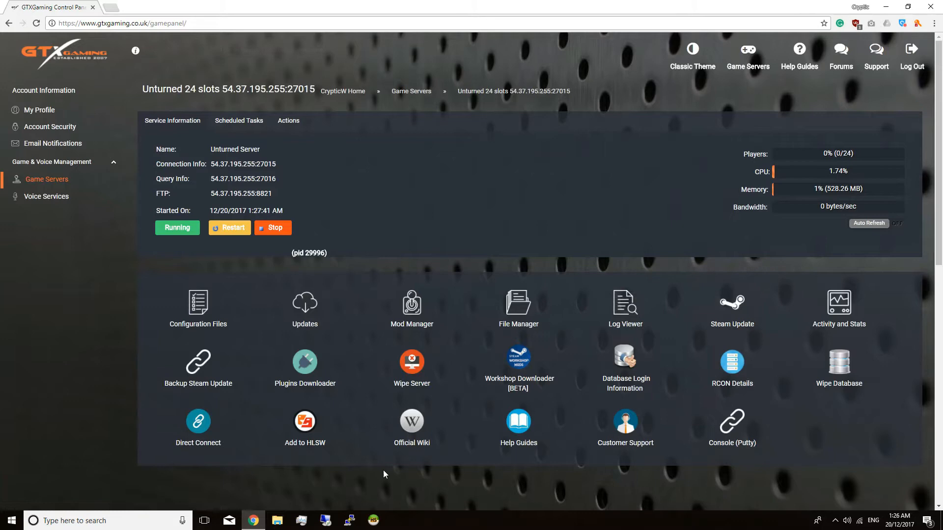
left_click(305, 362)
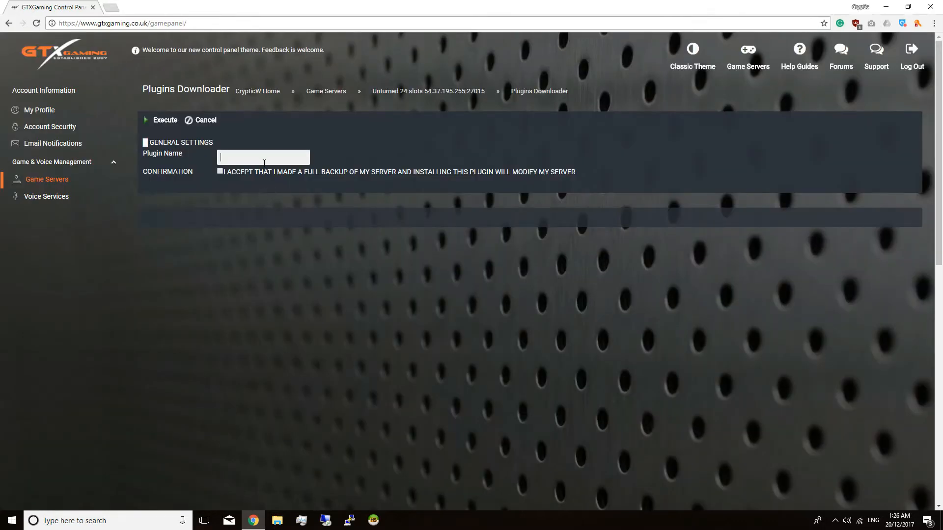
left_click(145, 7)
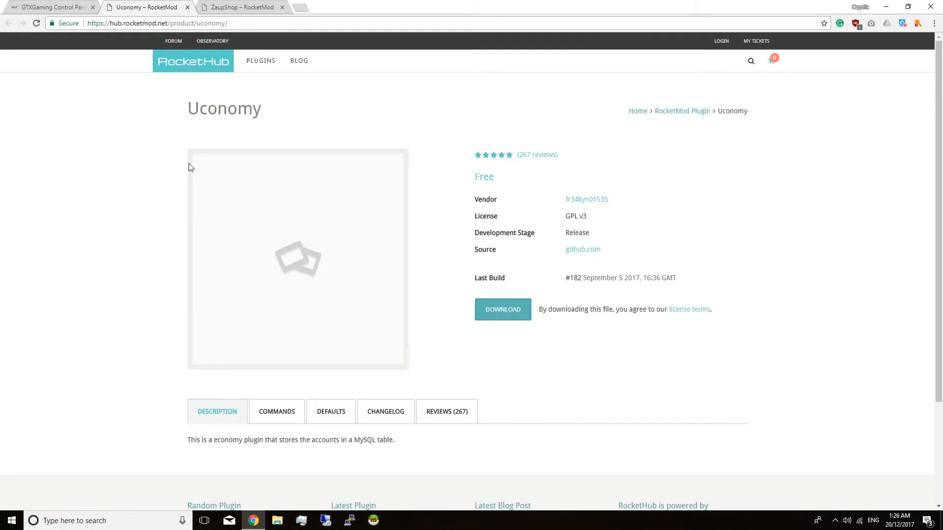
left_click(197, 23)
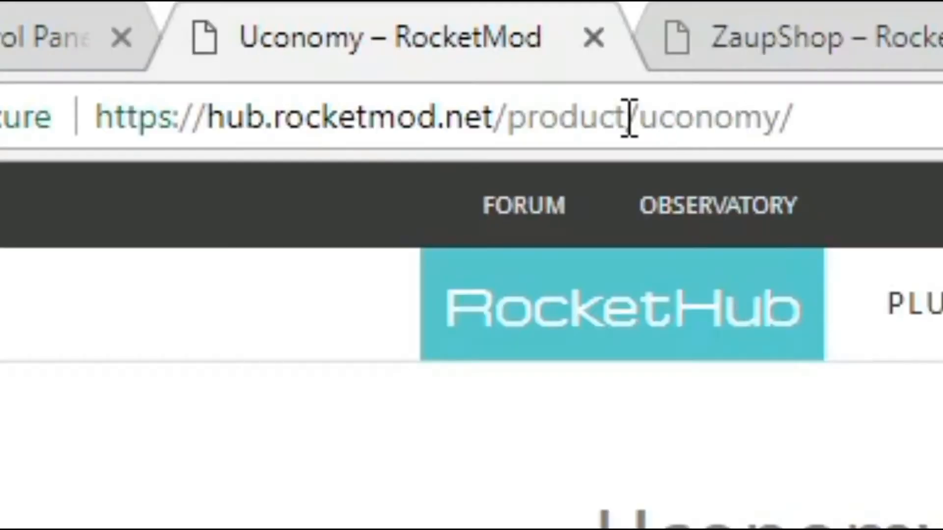
left_click(51, 7)
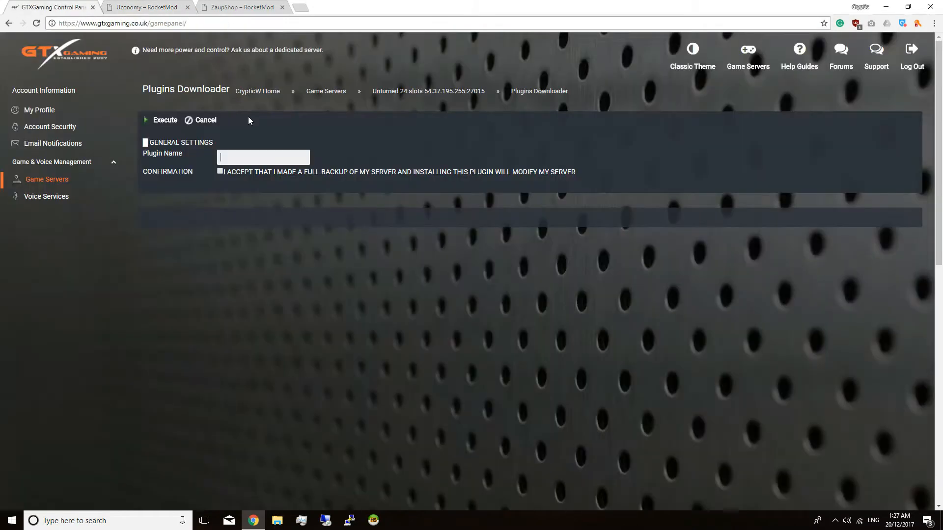
type("uconomy")
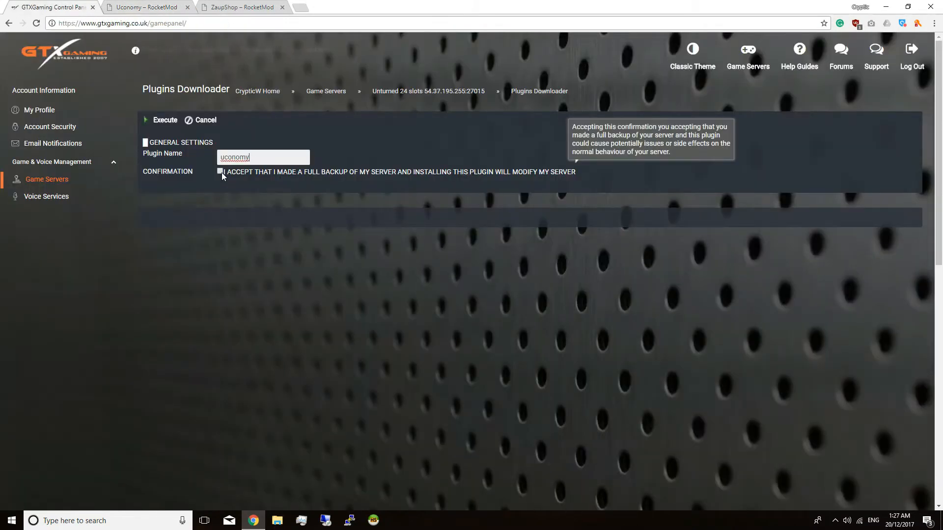
left_click(220, 170)
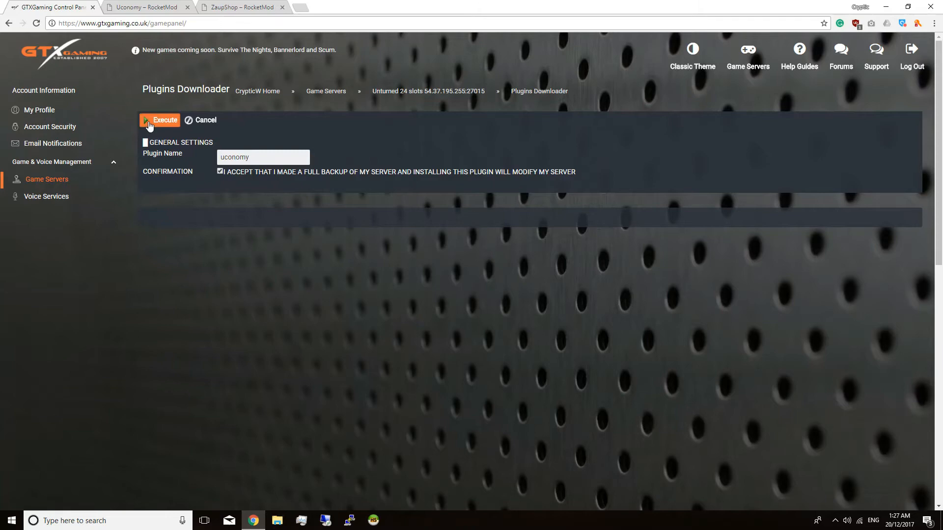
left_click(159, 120)
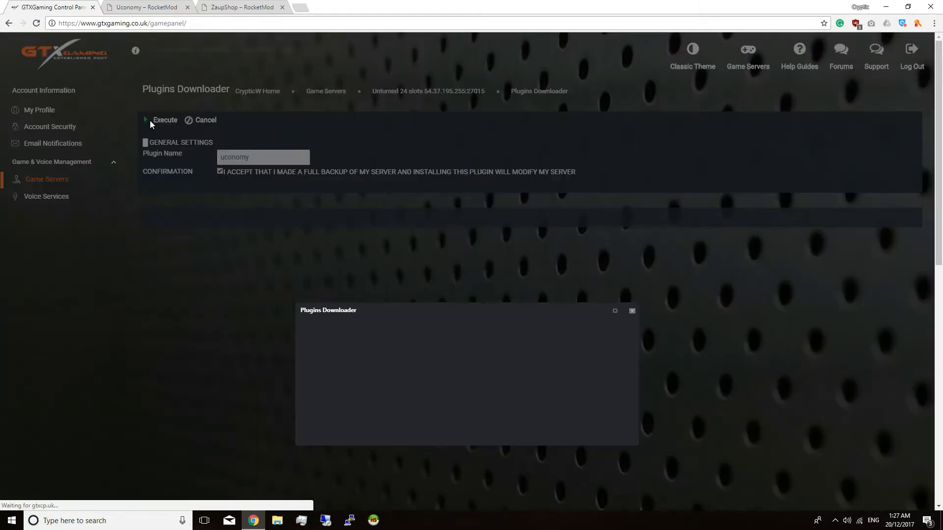
Step: Download the zaup-shop plugin the same way, copying its name from the ZaupShop page address
left_click(165, 120)
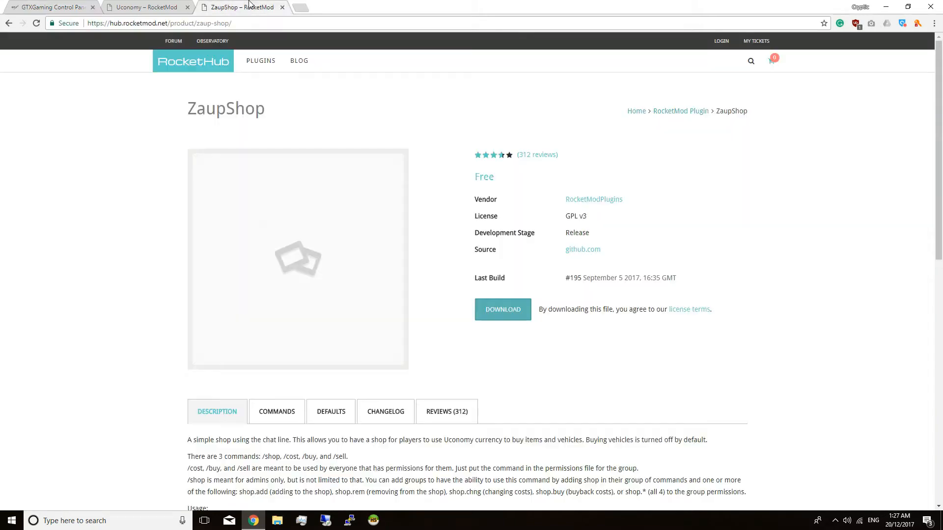
double_click(203, 23)
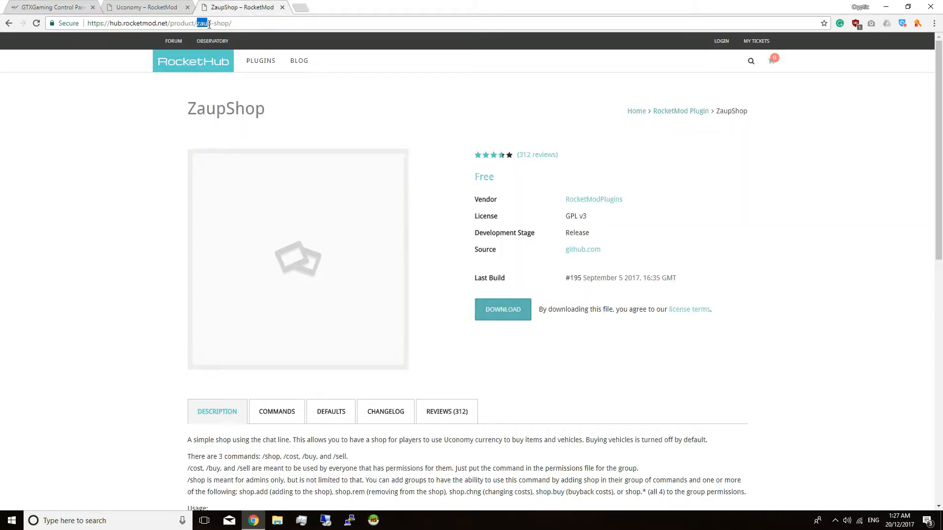
left_click(51, 7)
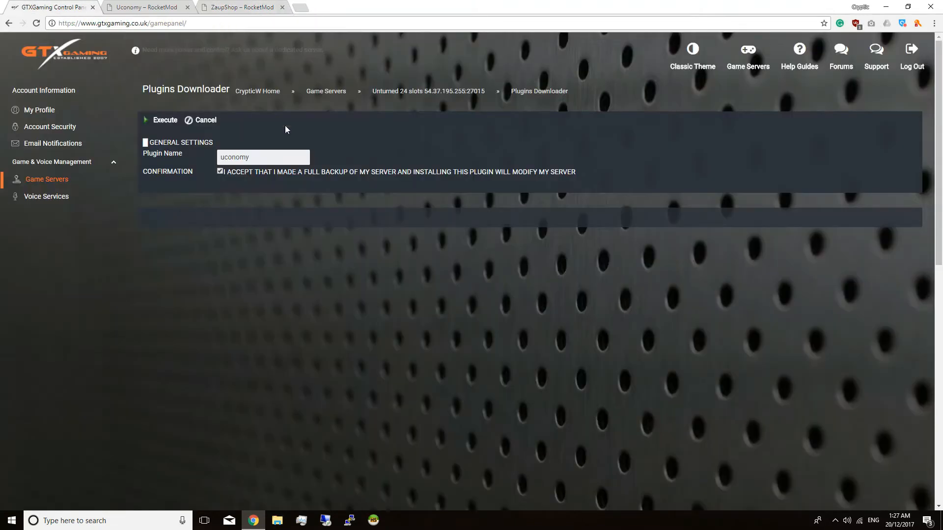
left_click(160, 120)
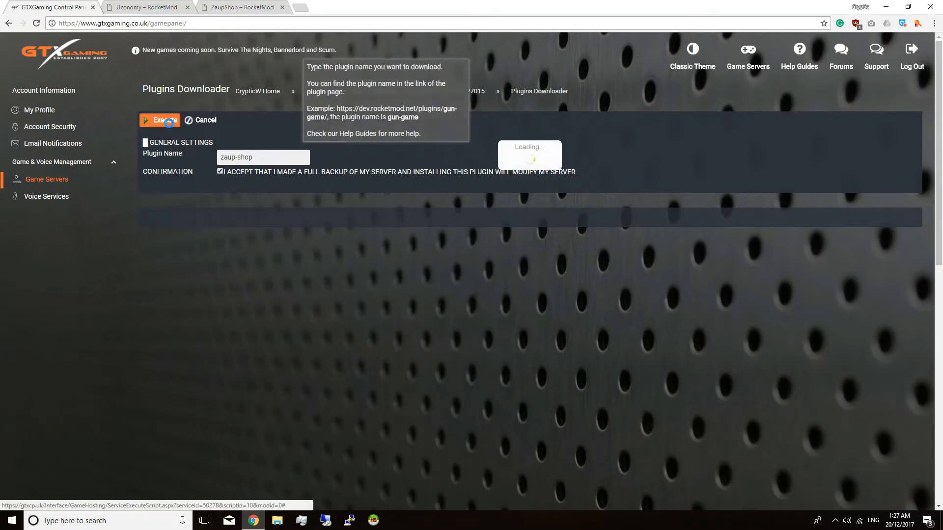
left_click(160, 120)
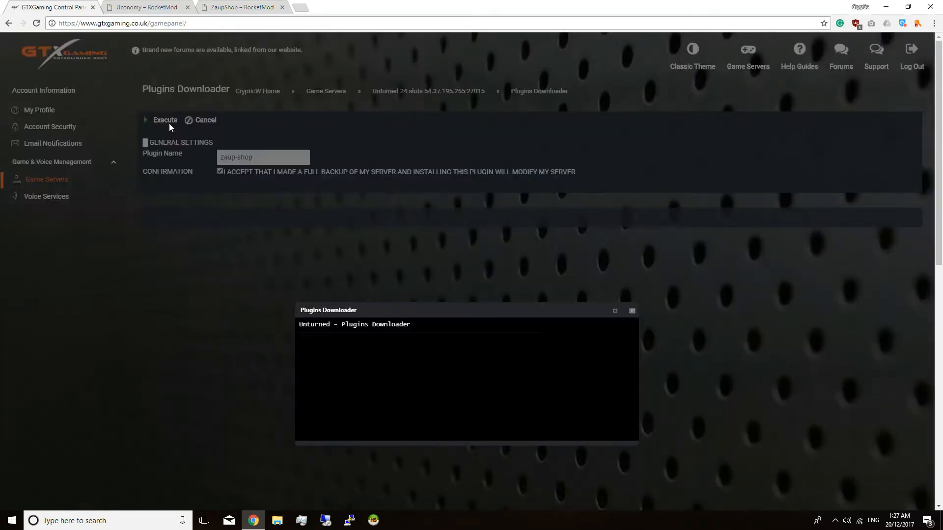
left_click(165, 120)
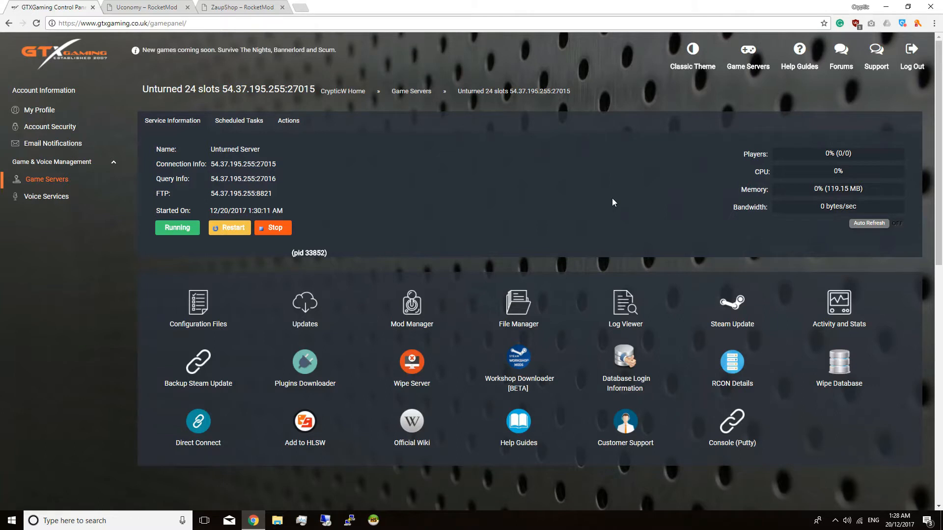
mouse_move(554, 223)
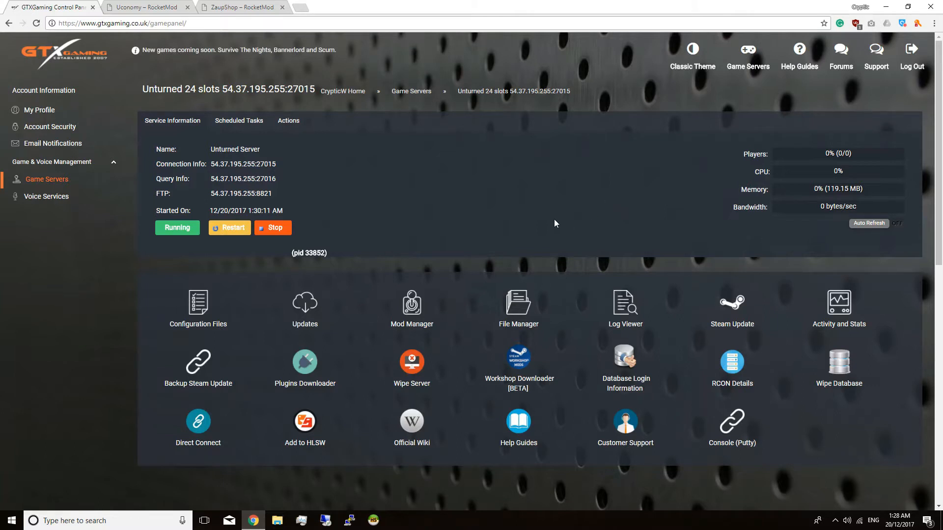
mouse_move(518, 308)
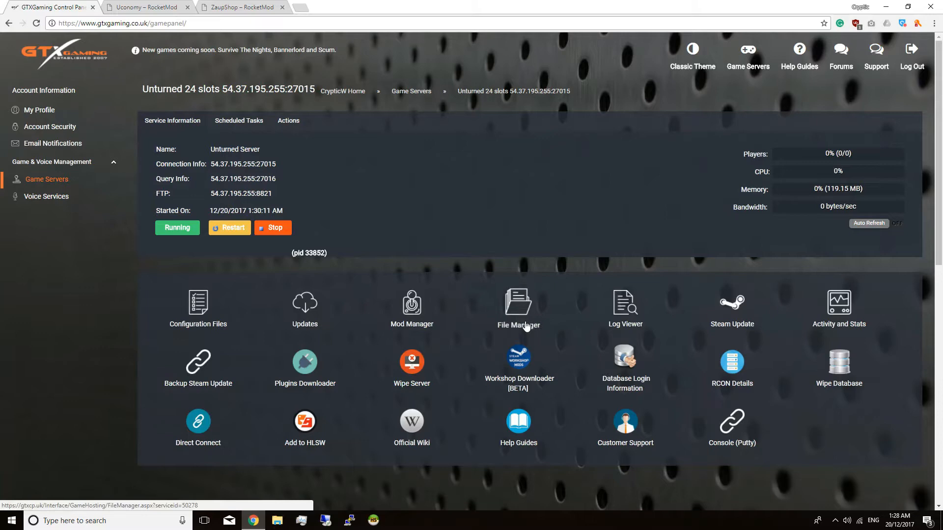
mouse_move(518, 306)
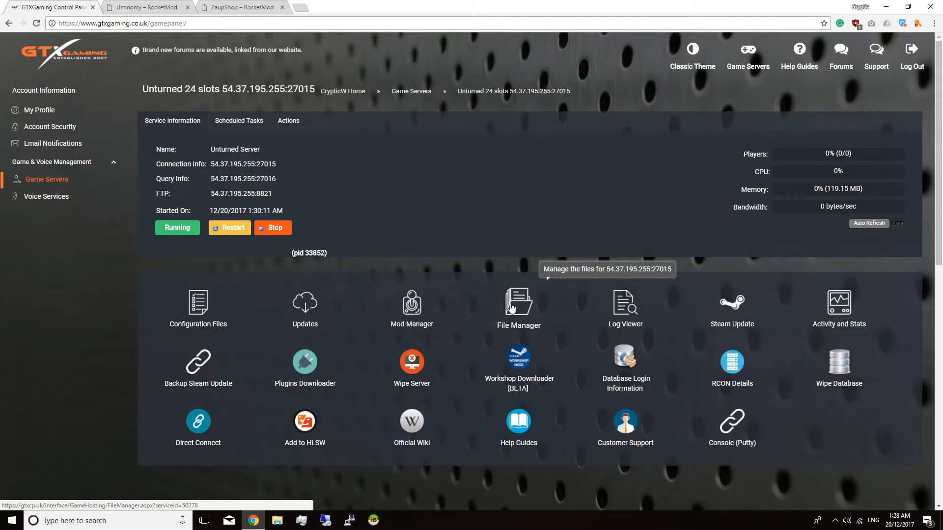
Step: Open the server's File Manager listing the top-level Unturned server folders
left_click(518, 303)
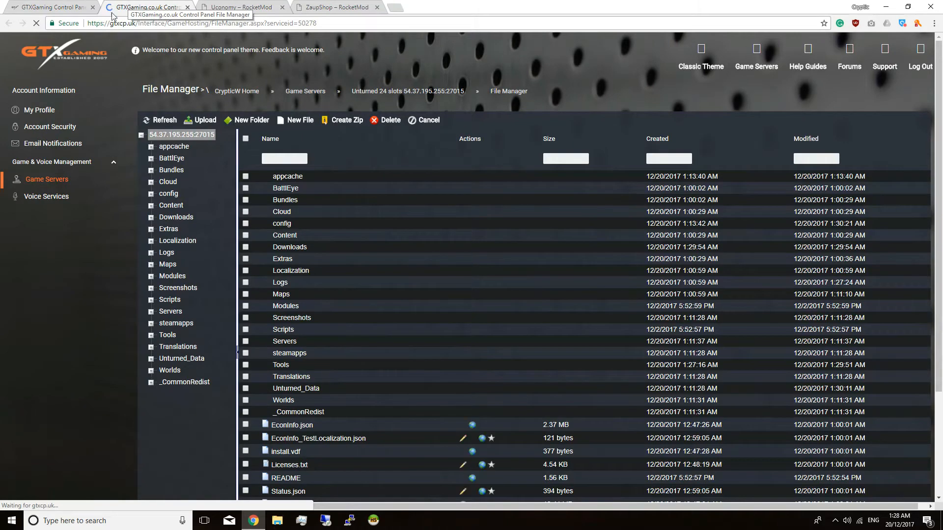
Step: Browse Servers > GTXGaming.co.uk > Rocket > Plugins into the Uconomy folder with its XML files
left_click(284, 340)
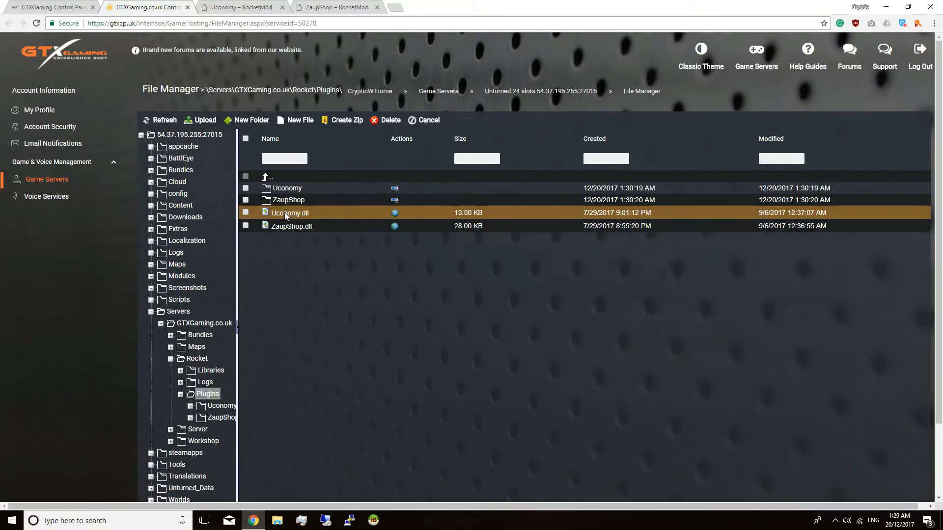
left_click(288, 199)
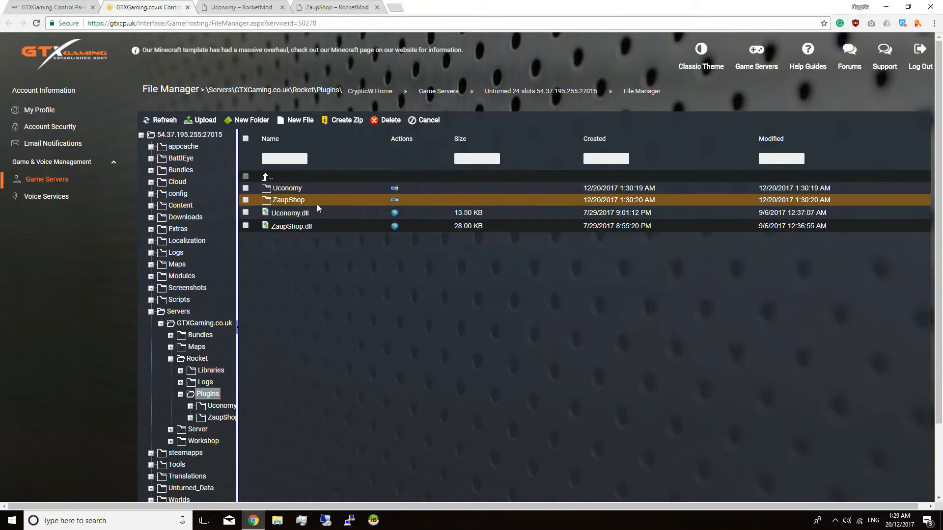
left_click(395, 199)
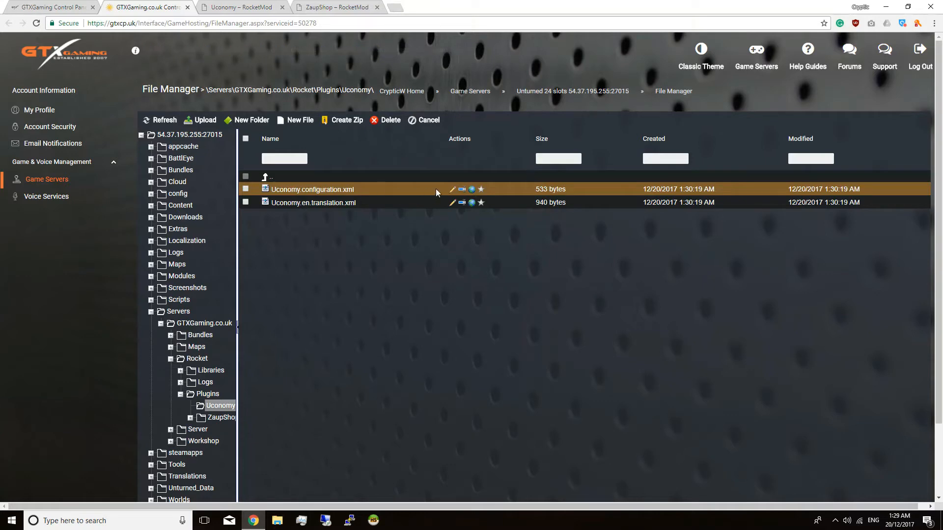
left_click(452, 188)
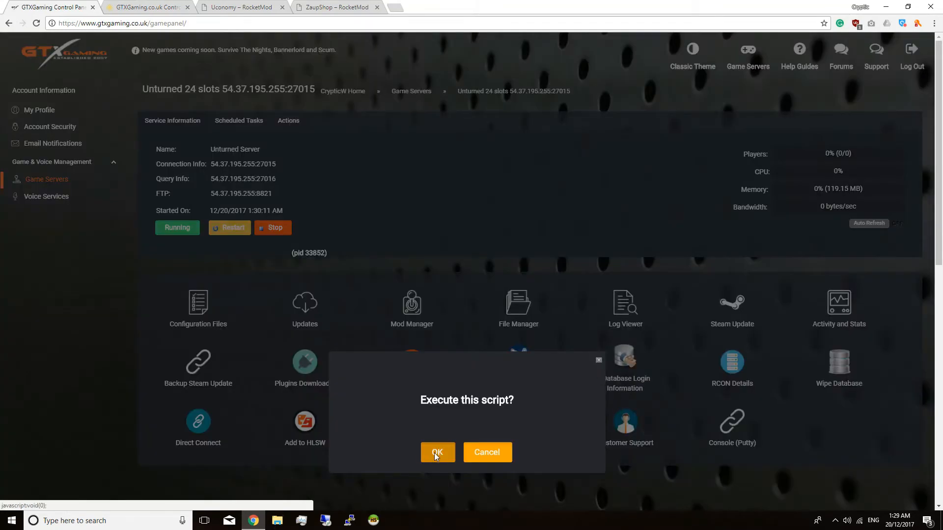
Step: Confirm the Execute this script prompt so Uconomy.configuration.xml opens for editing
left_click(437, 452)
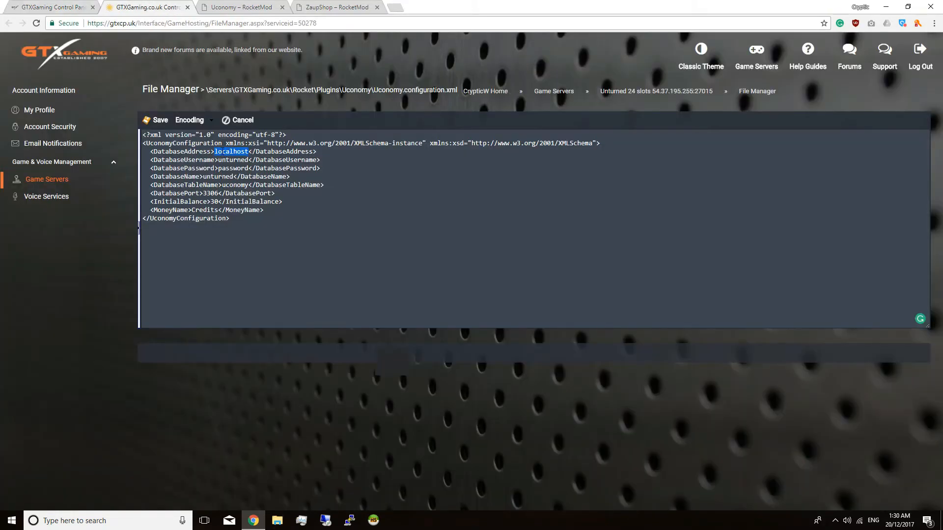
Step: Save Uconomy.configuration.xml with address 54.37.195.255, database Unturned50278 and matching username and password
type("54.37.195.255")
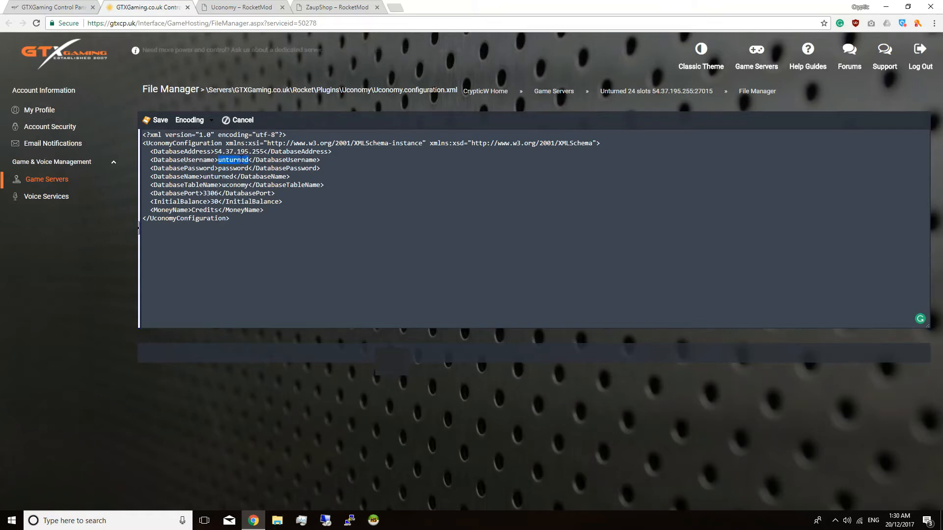
left_click(51, 7)
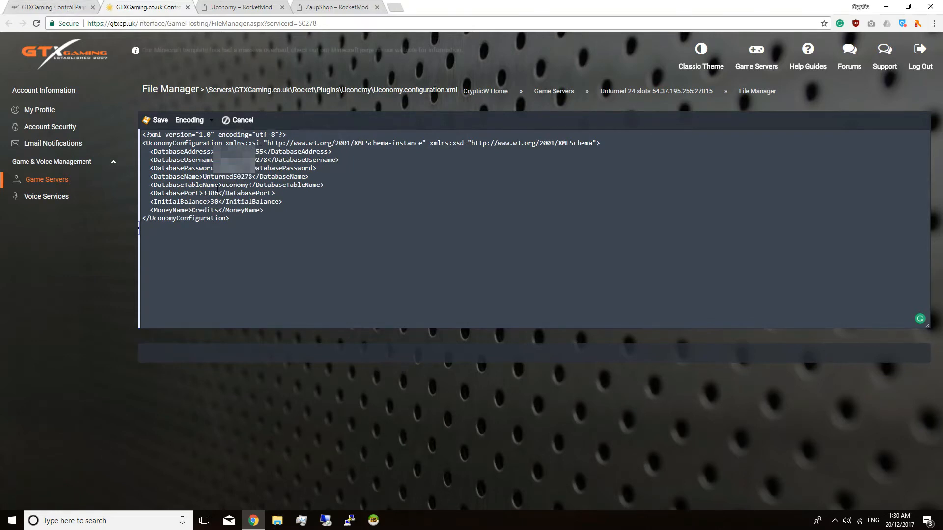
double_click(212, 201)
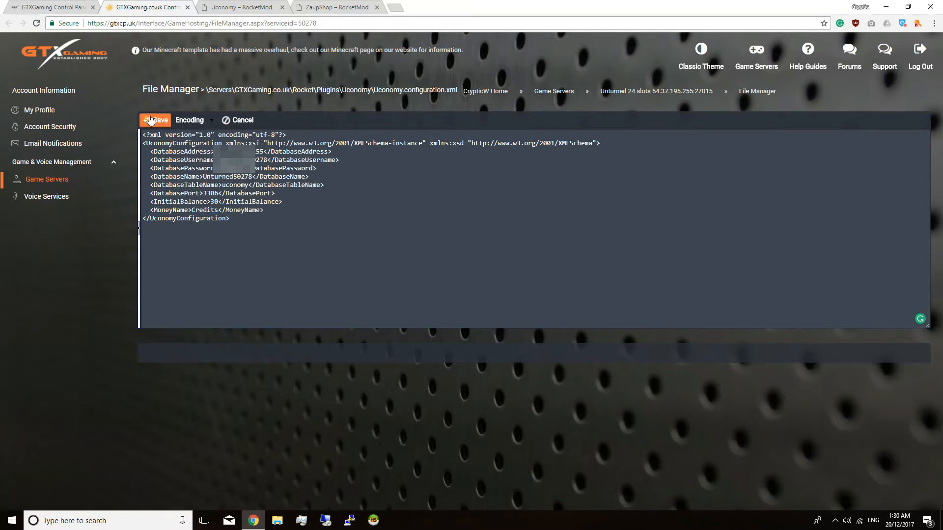
left_click(155, 120)
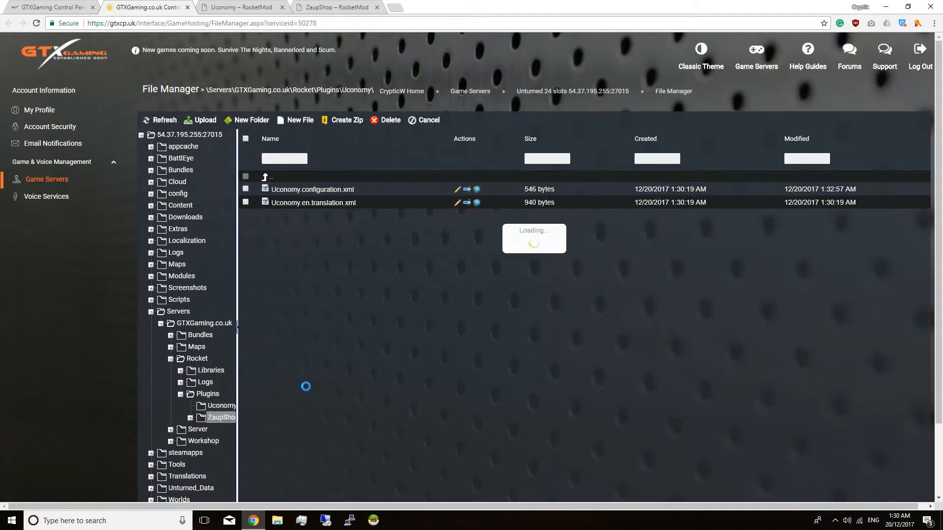
Step: Review ZaupShop.configuration.xml in the ZaupShop folder, then return to the Game Servers overview
left_click(220, 417)
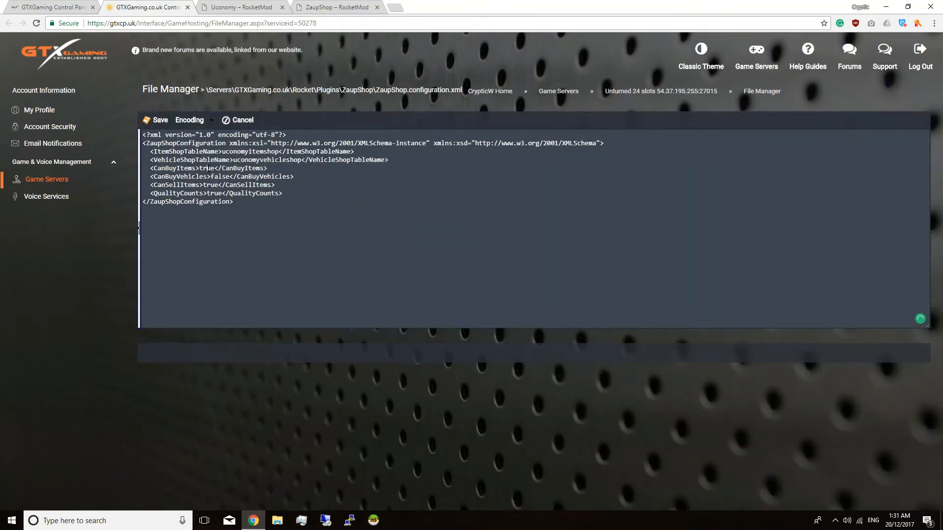
double_click(214, 193)
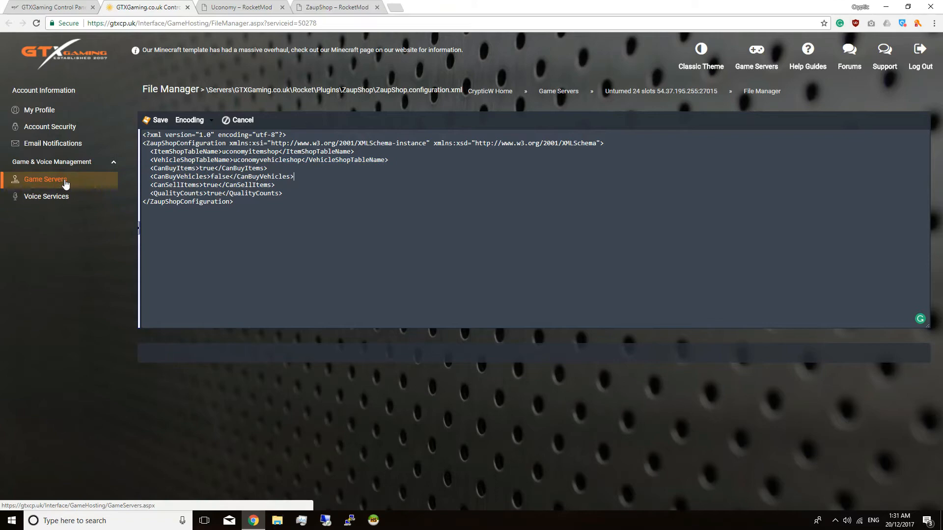
left_click(43, 179)
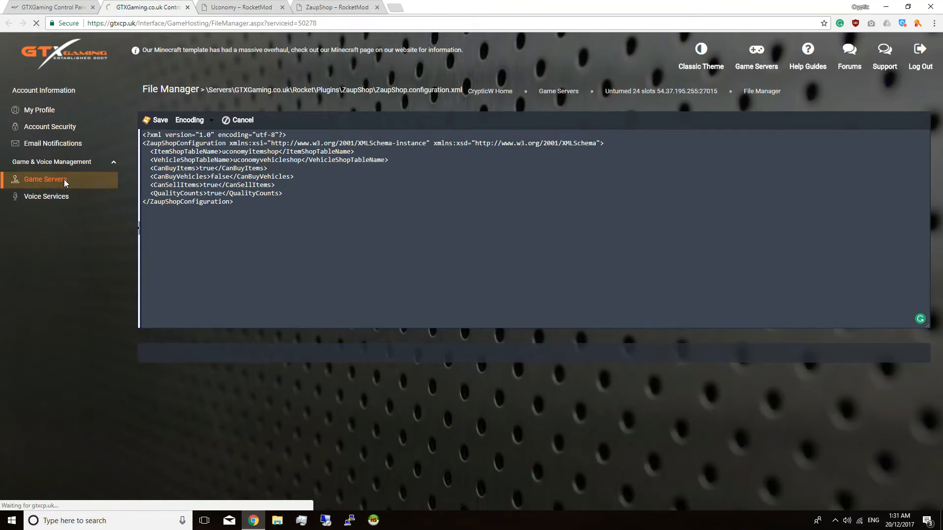
left_click(44, 179)
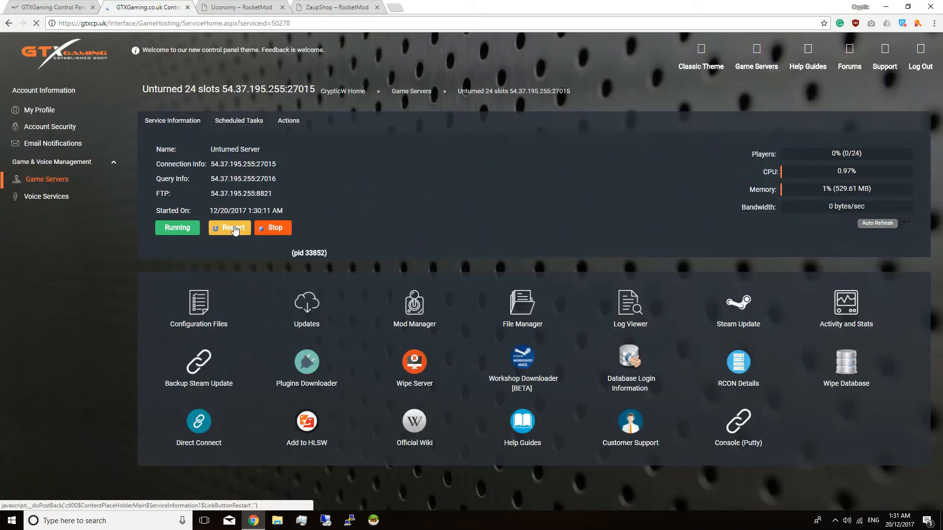
Step: Restart the Unturned server and launch HeidiSQL from the taskbar
left_click(228, 226)
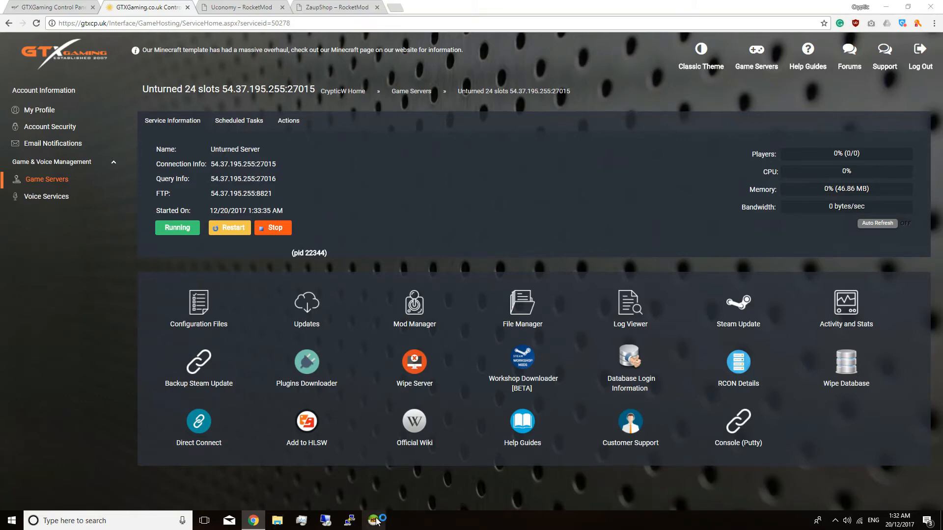
left_click(372, 521)
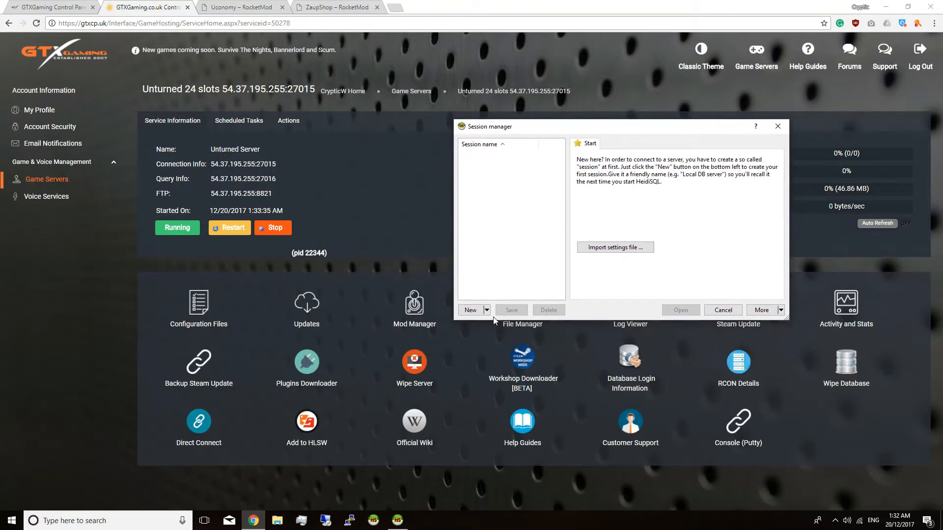
left_click(470, 309)
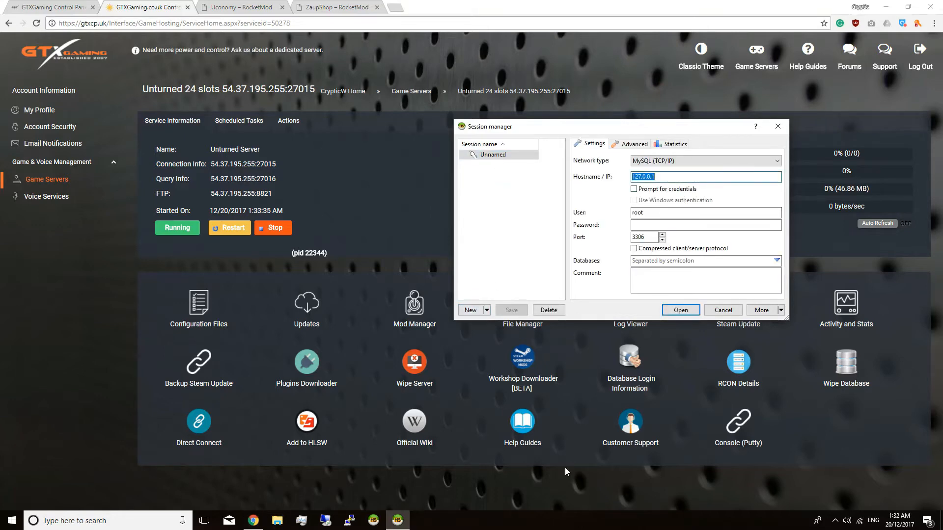
left_click(680, 310)
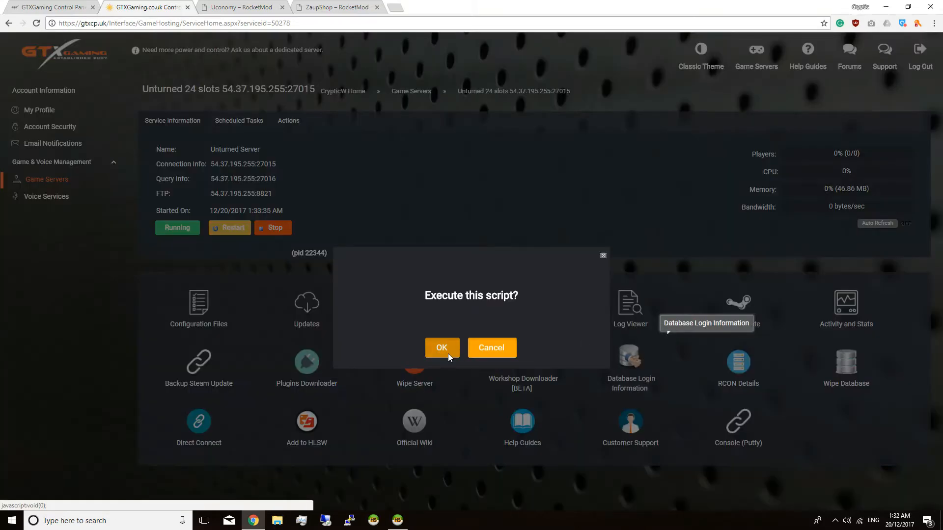
left_click(440, 347)
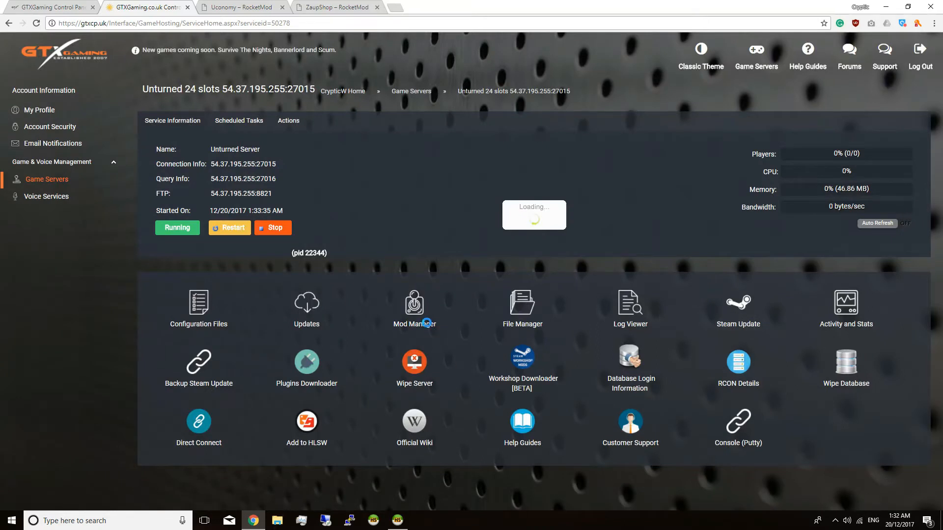
left_click(630, 361)
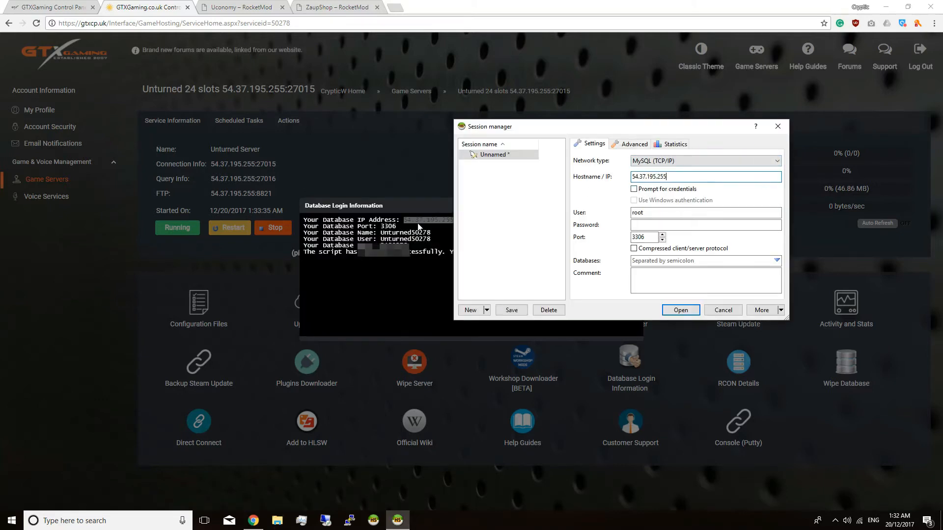
left_click(722, 309)
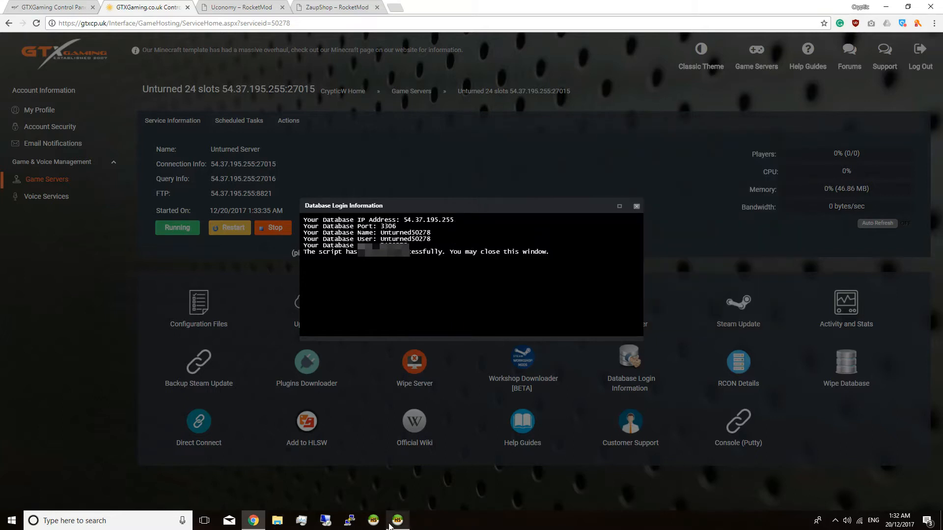
left_click(396, 520)
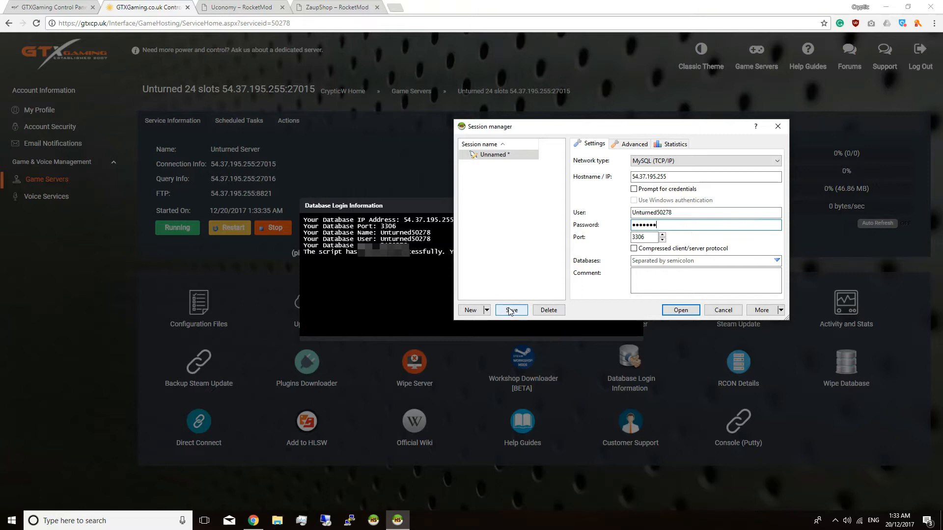
left_click(680, 309)
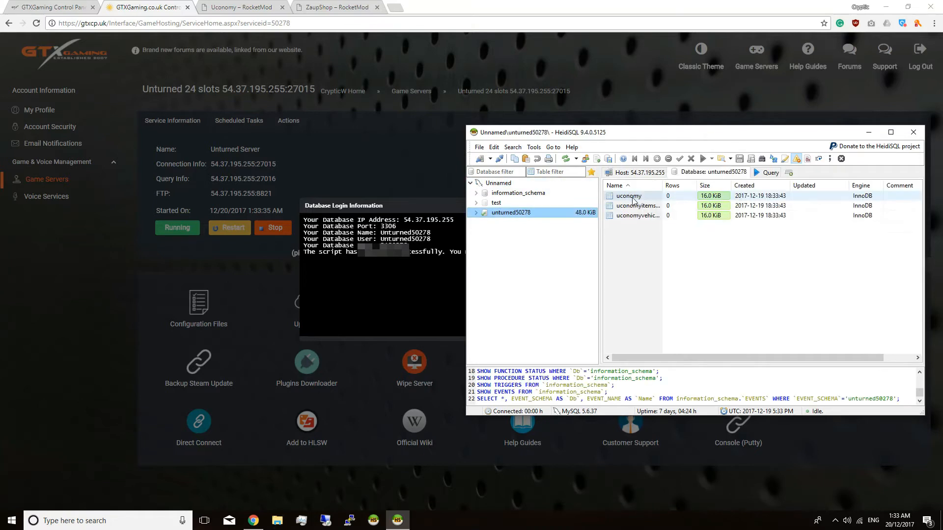
Step: Inspect the uconomy, uconomyitemshop and uconomyvehicleshop tables in database unturned50278
left_click(628, 196)
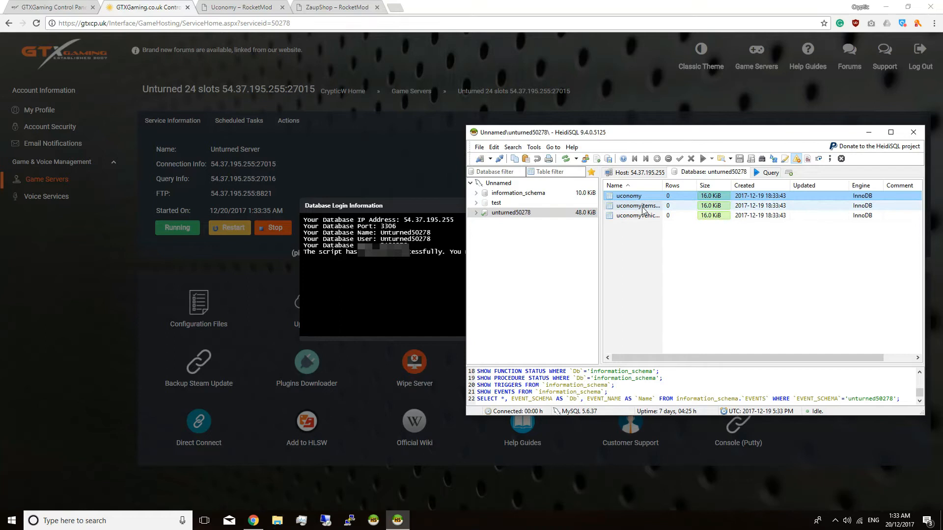
left_click(635, 215)
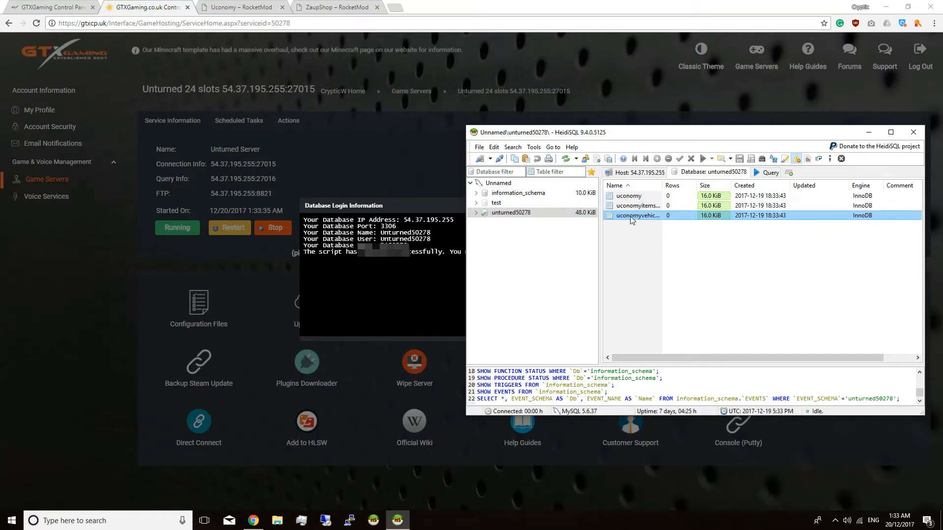
left_click(637, 205)
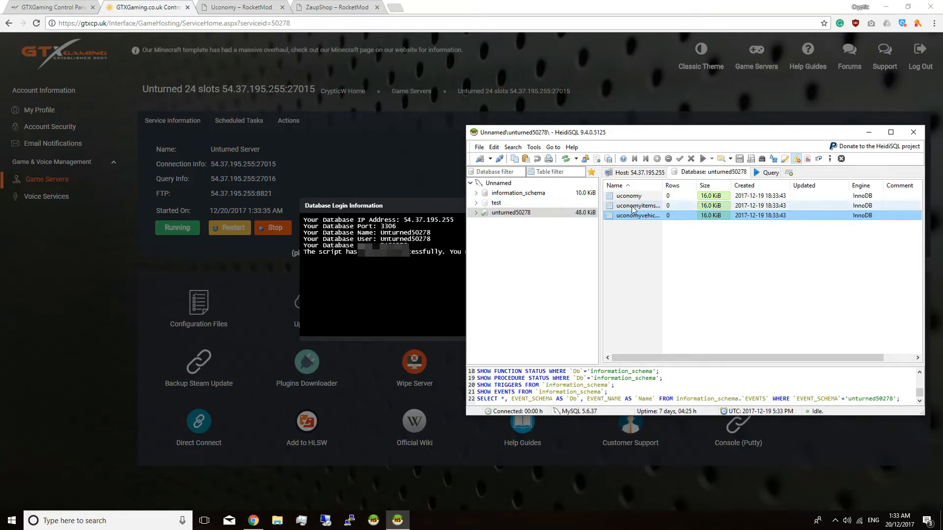
left_click(628, 195)
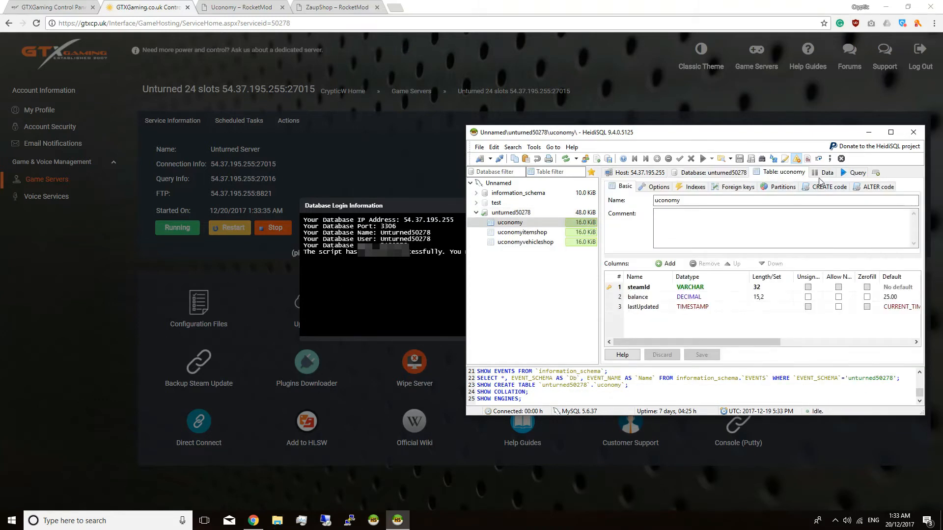
Step: View the uconomy table's empty Data tab, then the uconomyvehicleshop and uconomyitemshop tables
left_click(828, 173)
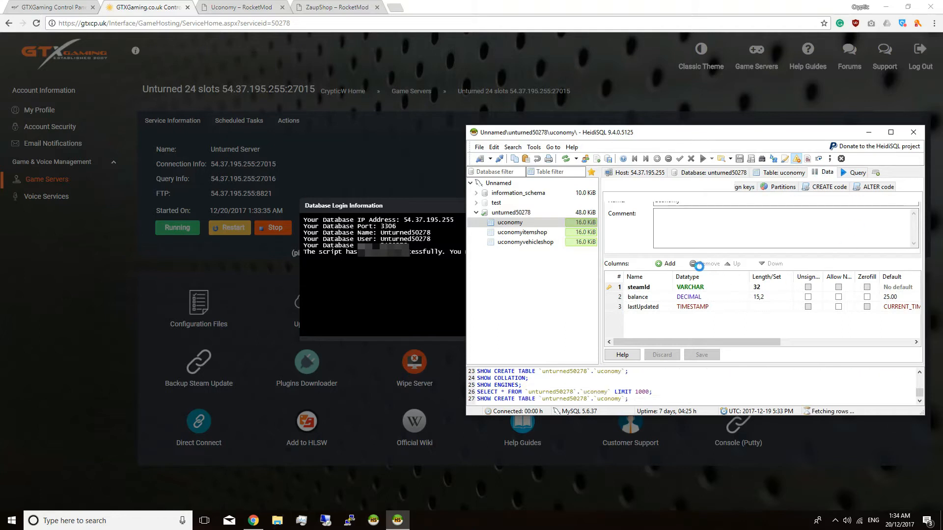
left_click(828, 173)
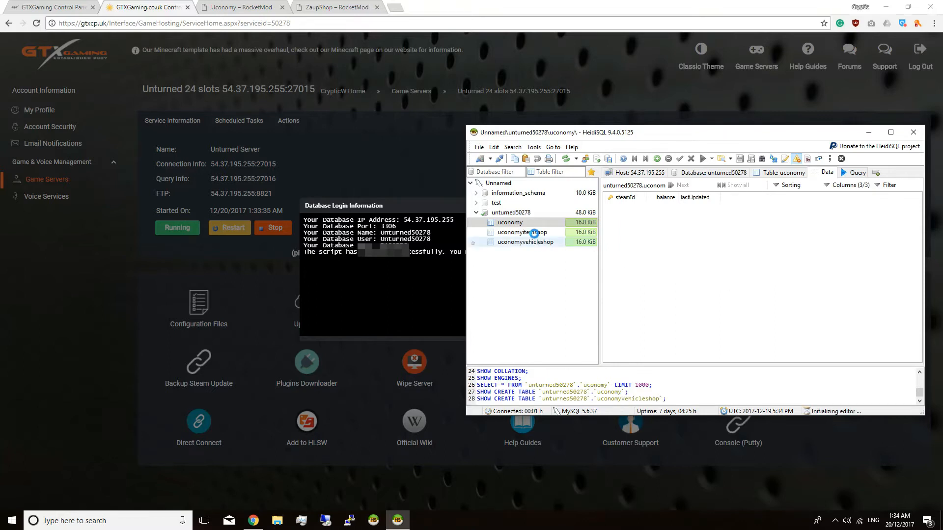
left_click(525, 242)
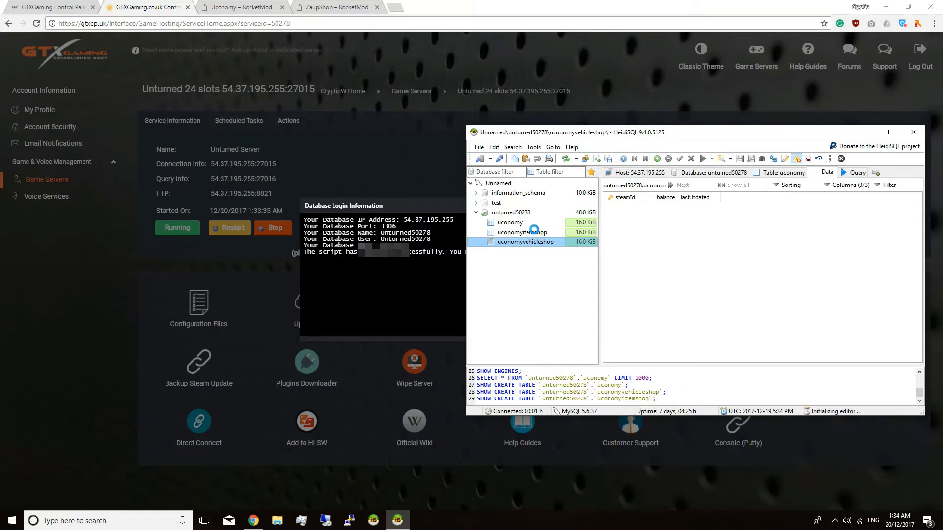
left_click(240, 7)
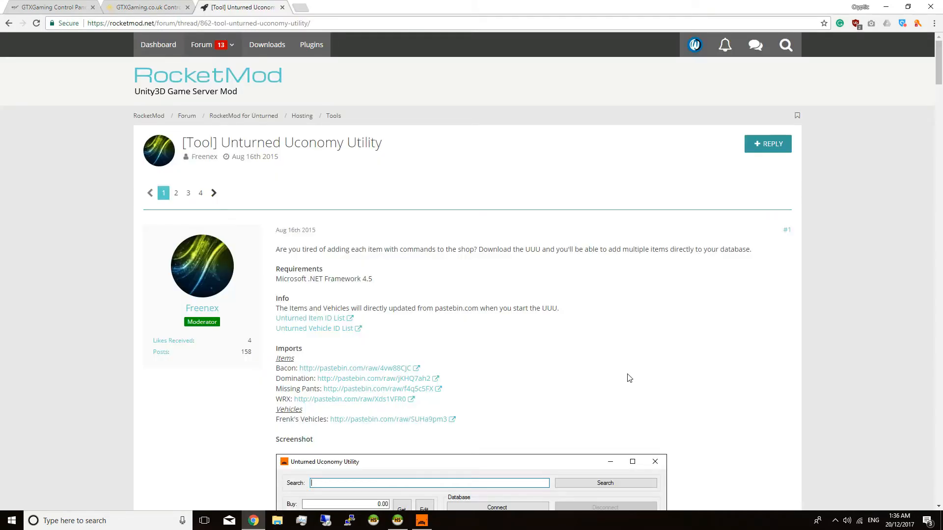
mouse_move(445, 500)
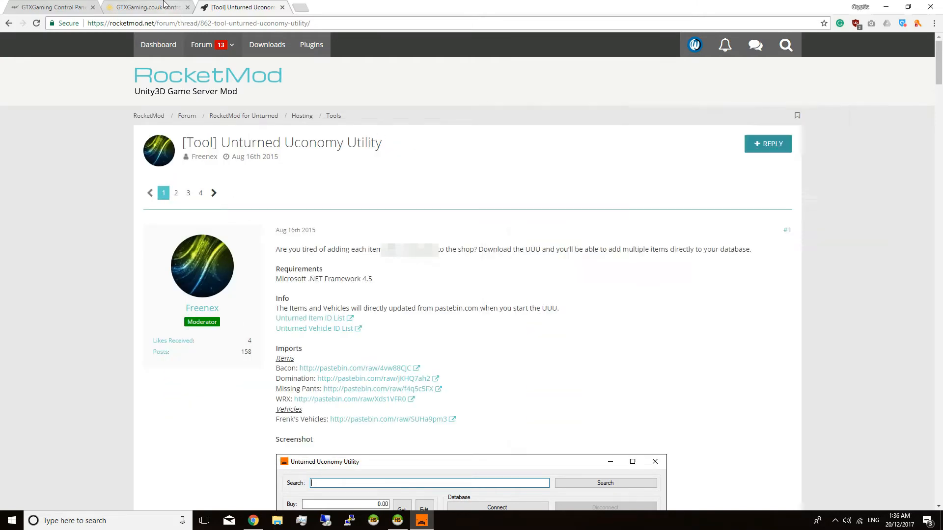
Step: Return to the control panel page to launch the downloaded Uconomy Utility
left_click(144, 7)
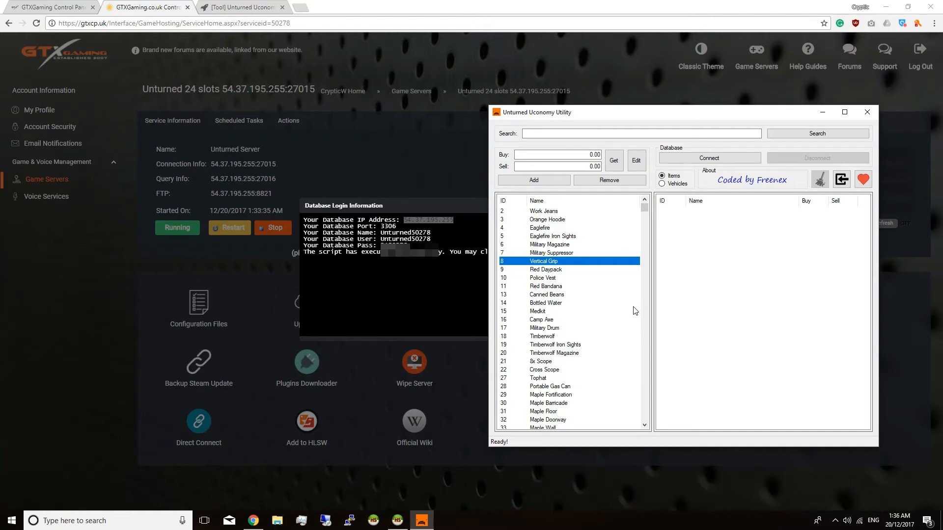
Step: Enter the MySQL connection details (host, port, user, password, database) and connect the utility
left_click(708, 157)
type("54.37.195.255")
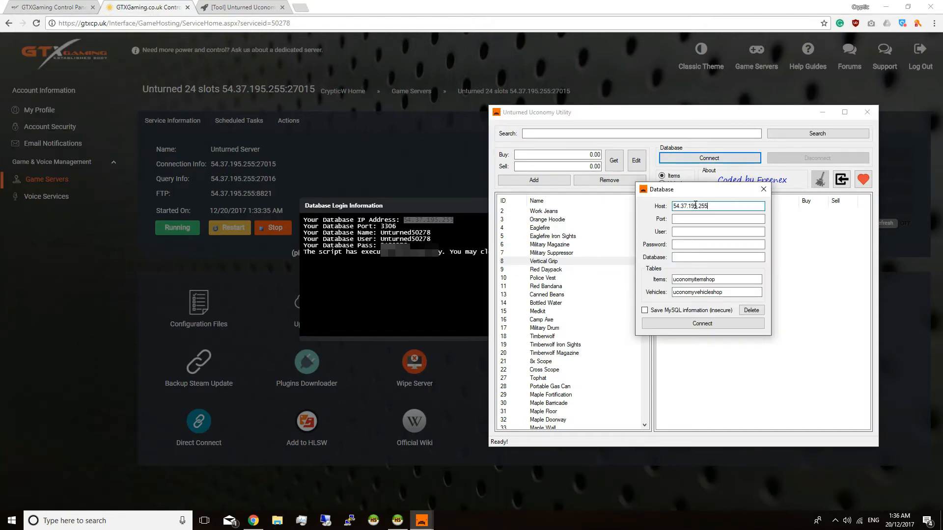
type("3306")
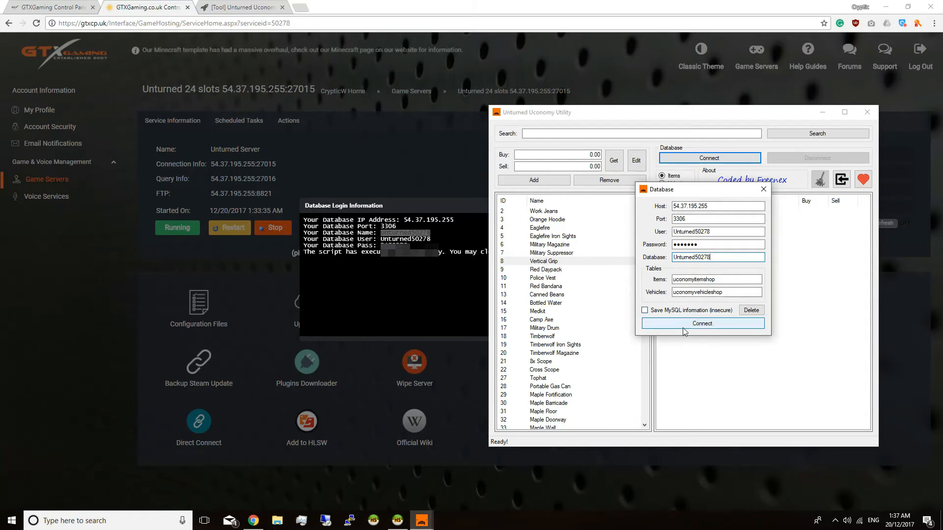
left_click(701, 323)
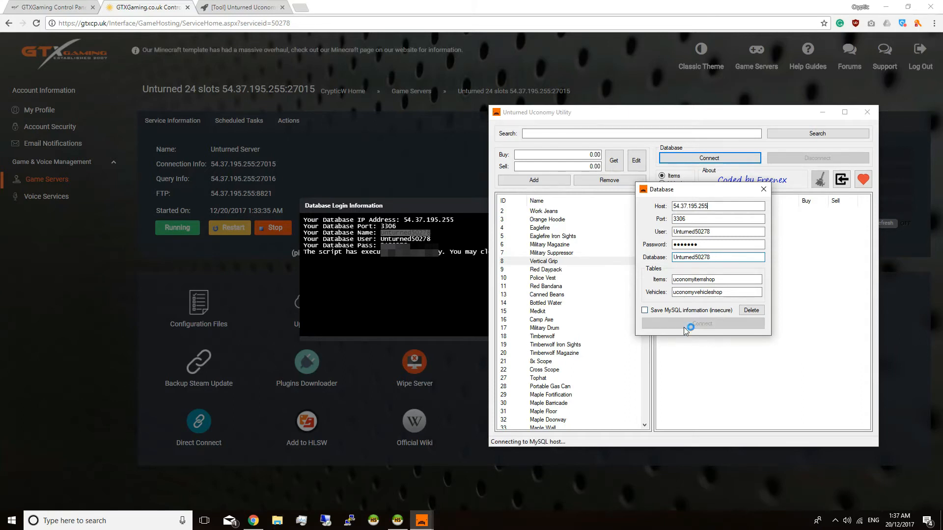
left_click(701, 323)
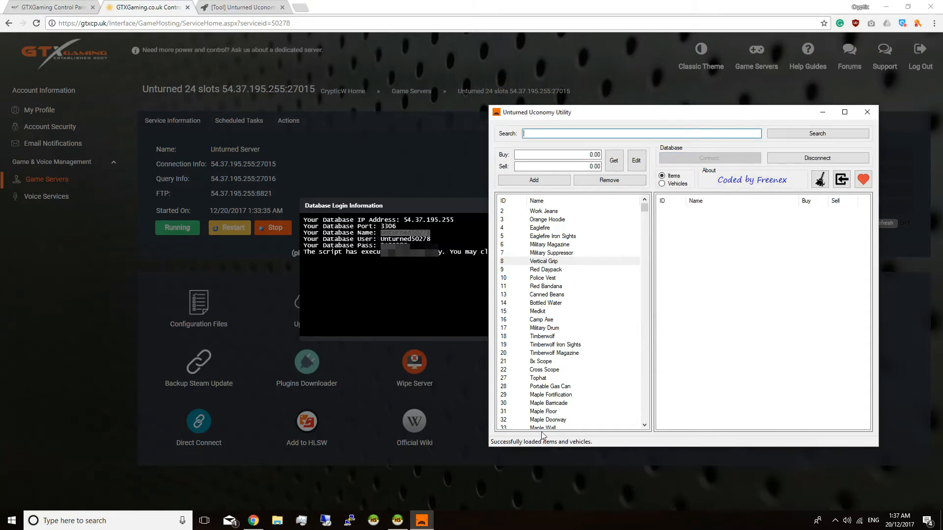
Step: Add Work Jeans to the shop with buy price 100.00 and sell price 0.10
left_click(543, 211)
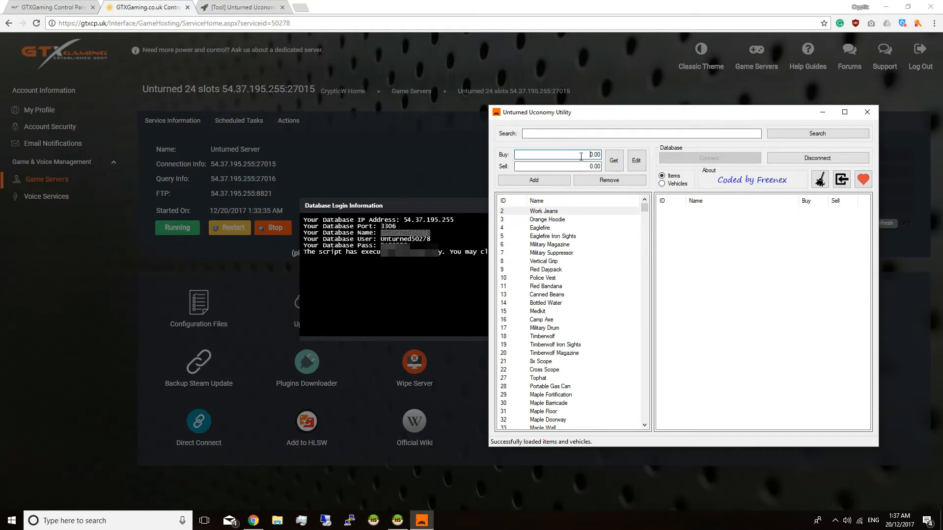
type("10.00")
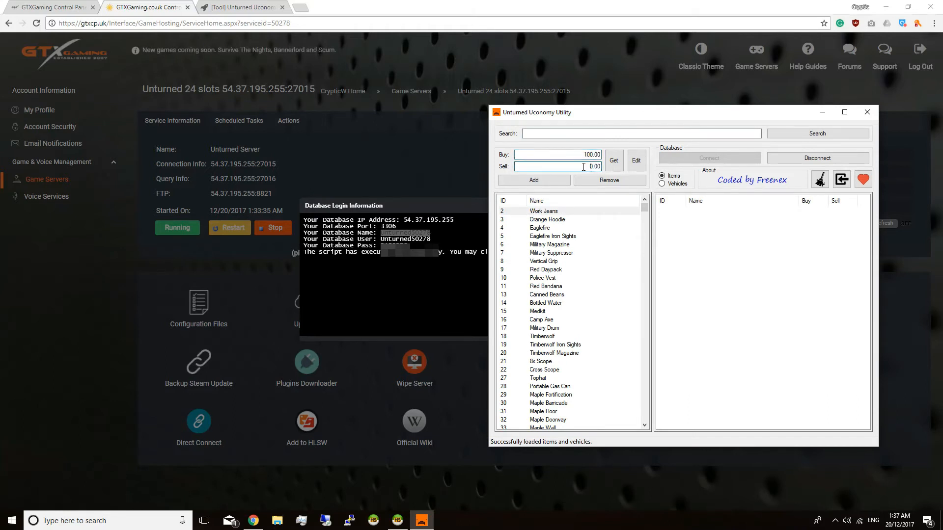
type("0.10")
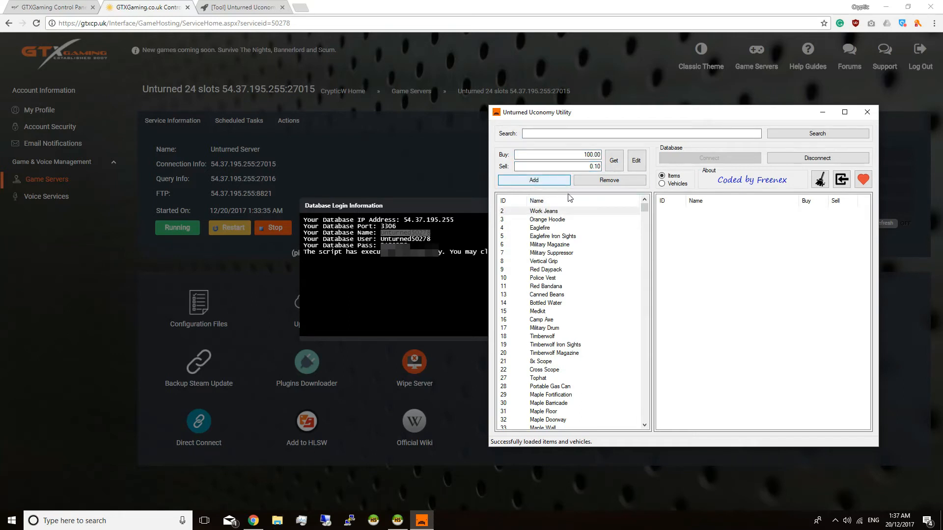
left_click(532, 179)
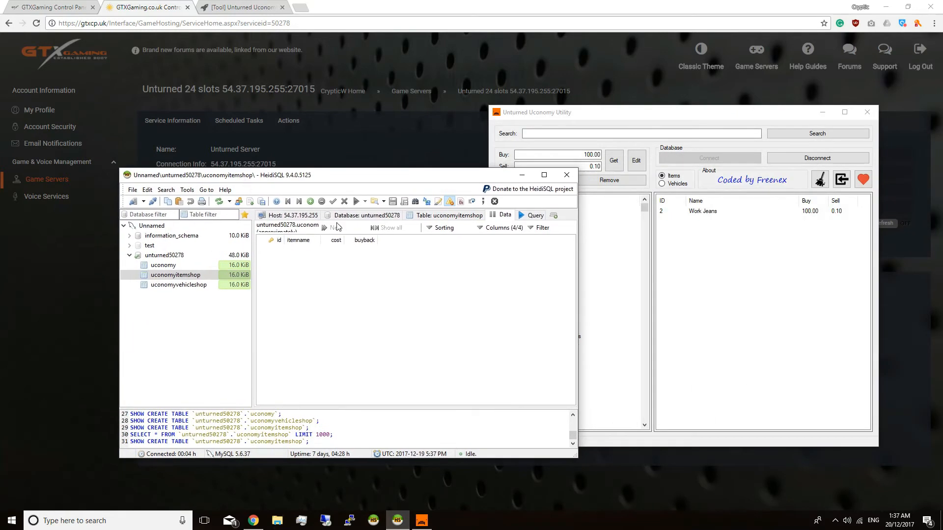
Step: Refresh the uconomyitemshop table data in HeidiSQL to see the new entry
left_click(174, 275)
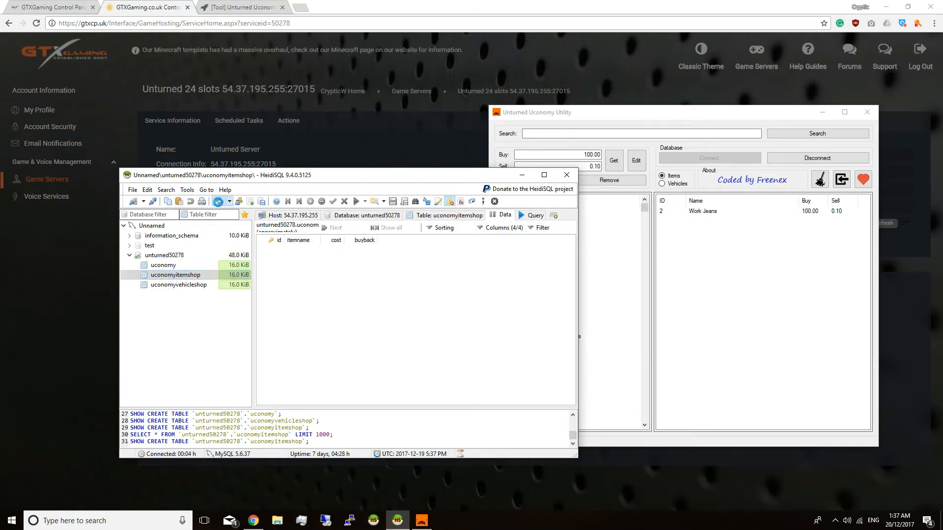
left_click(219, 200)
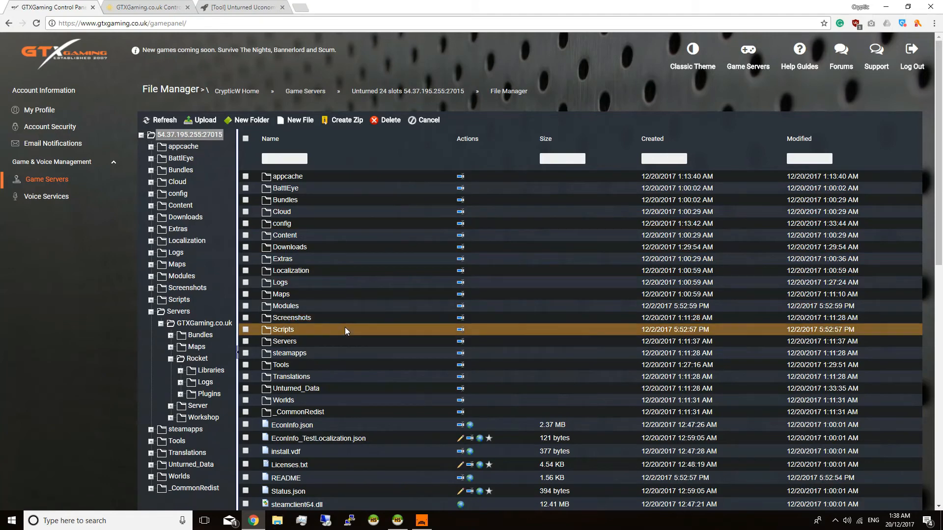
Step: Navigate Servers/GTXGaming.co.uk/Rocket and edit Permissions.config.xml
left_click(281, 330)
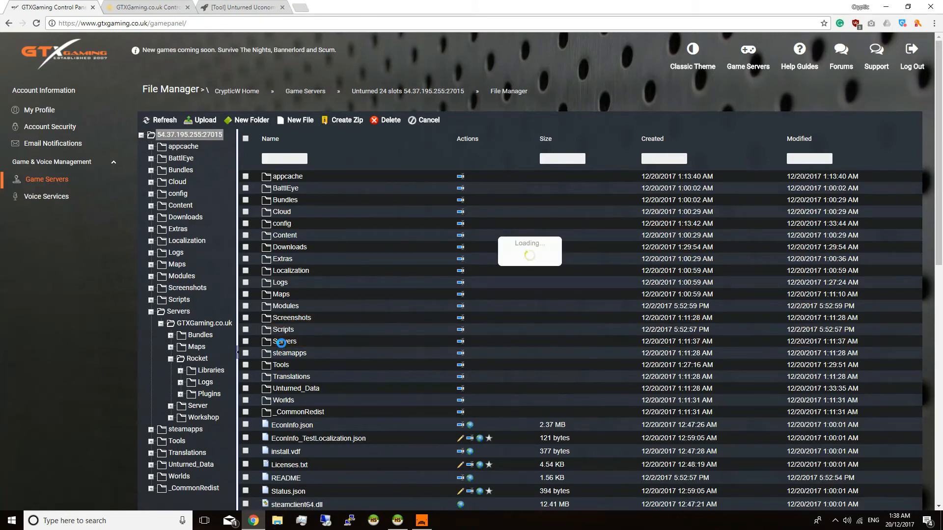
left_click(286, 341)
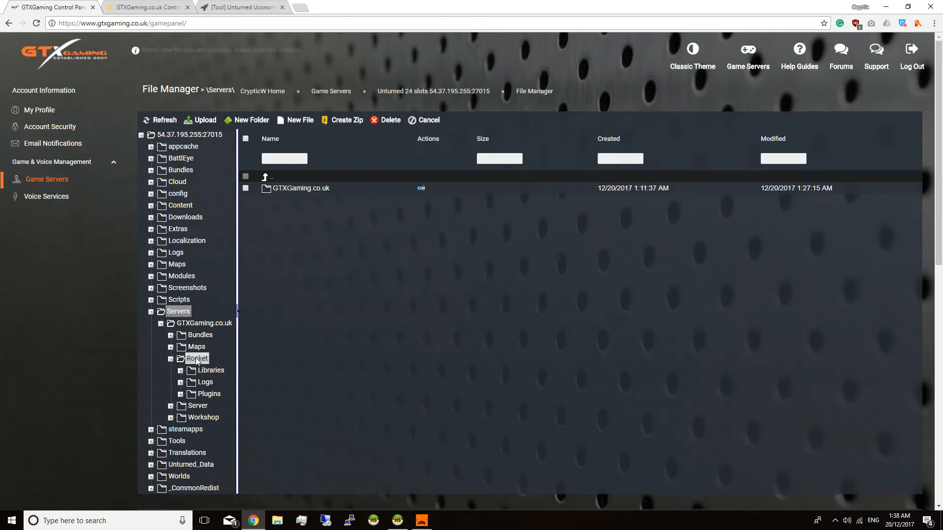
left_click(198, 358)
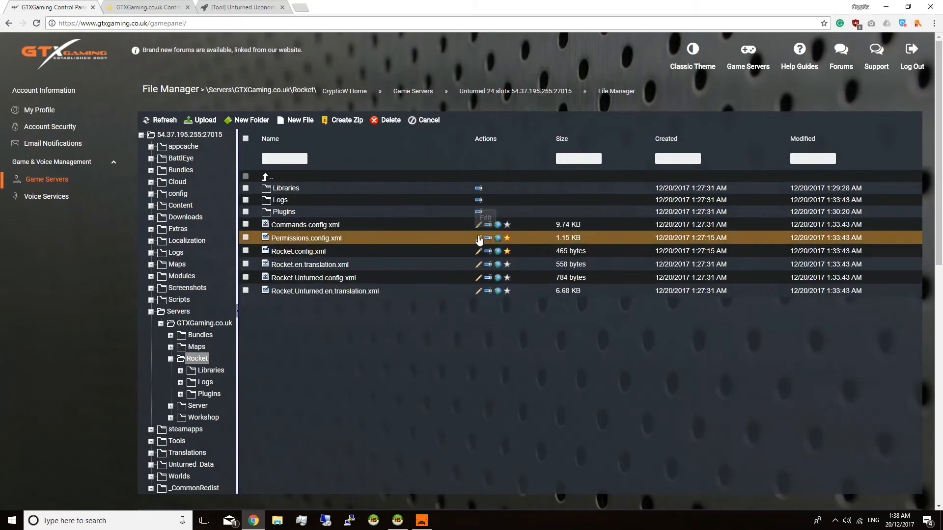
left_click(479, 238)
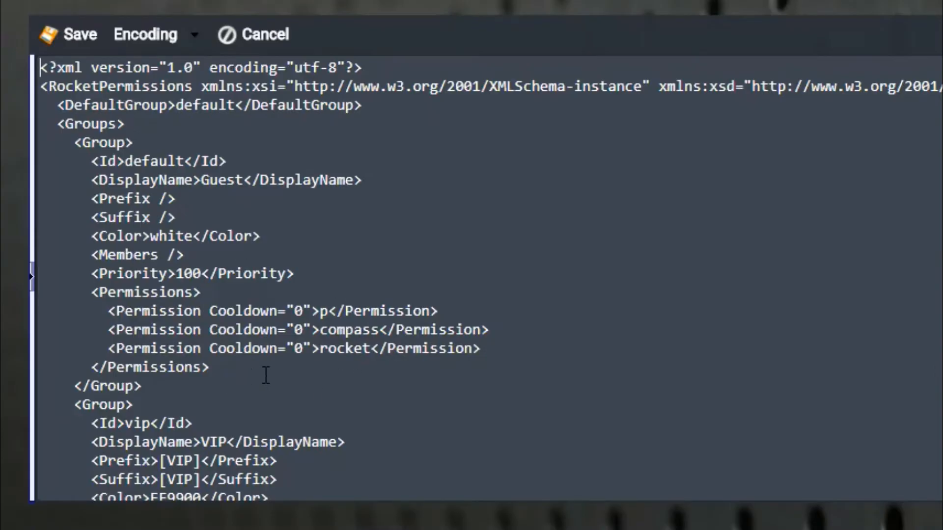
Step: Duplicate the rocket permission line and rename copies to buy, sell, cost, pay and balance, then save
triple_click(300, 349)
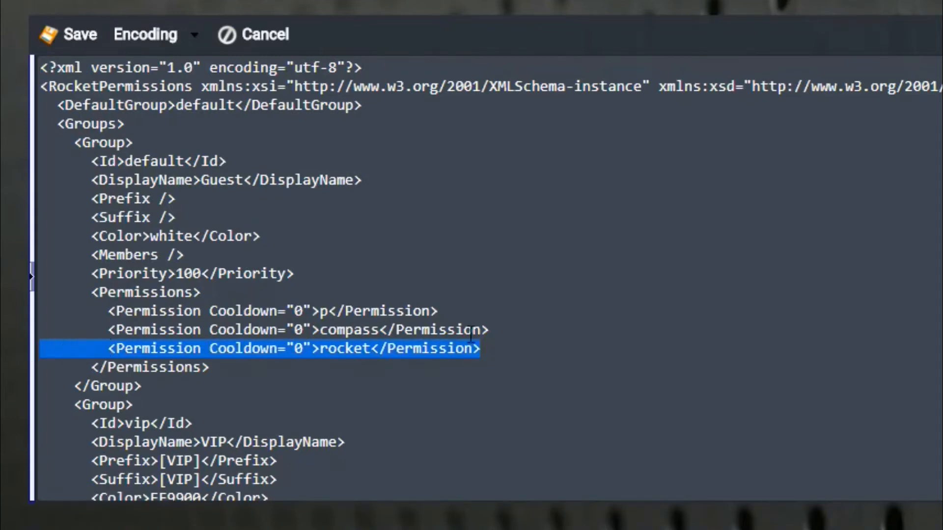
left_click(487, 349)
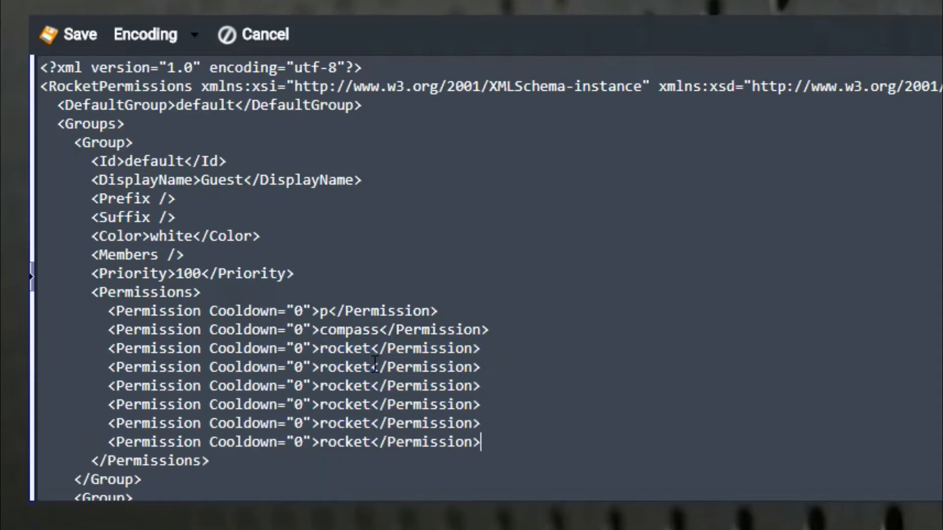
double_click(344, 366)
type("buy")
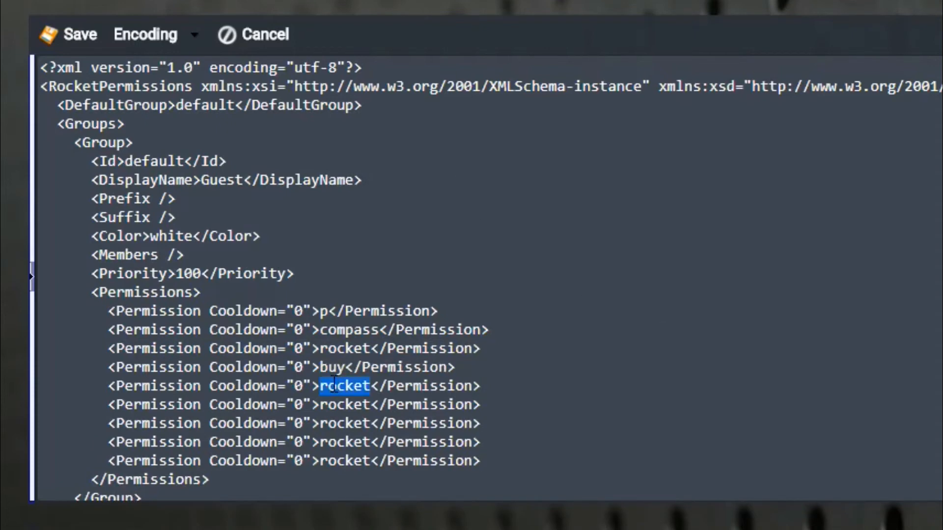
type("sell")
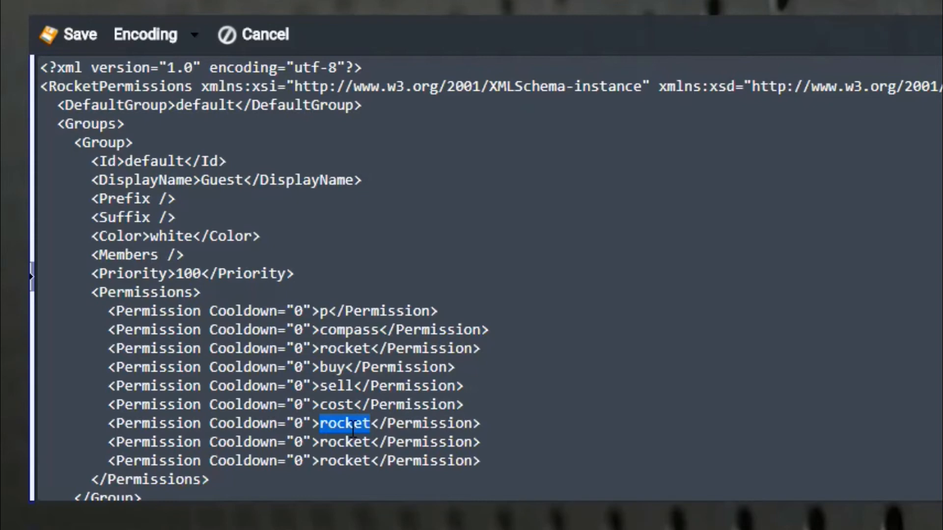
type("pay")
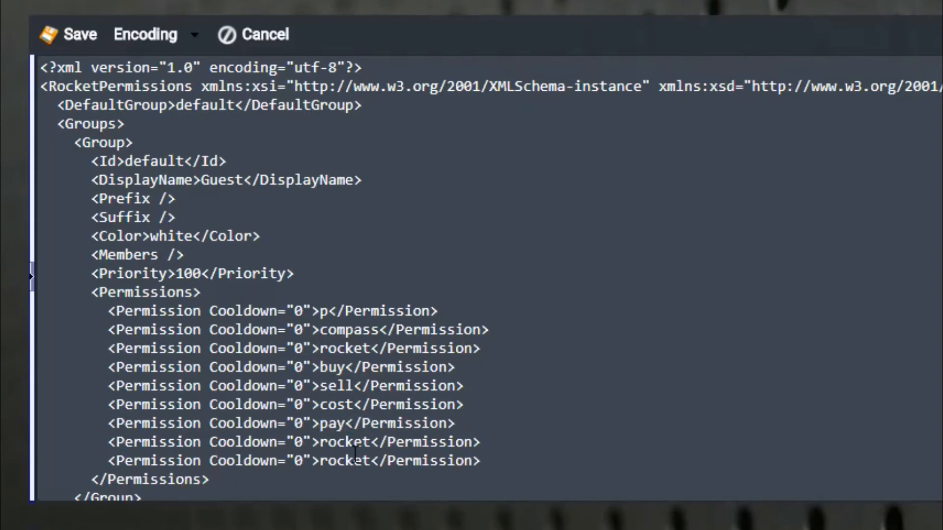
type("balance")
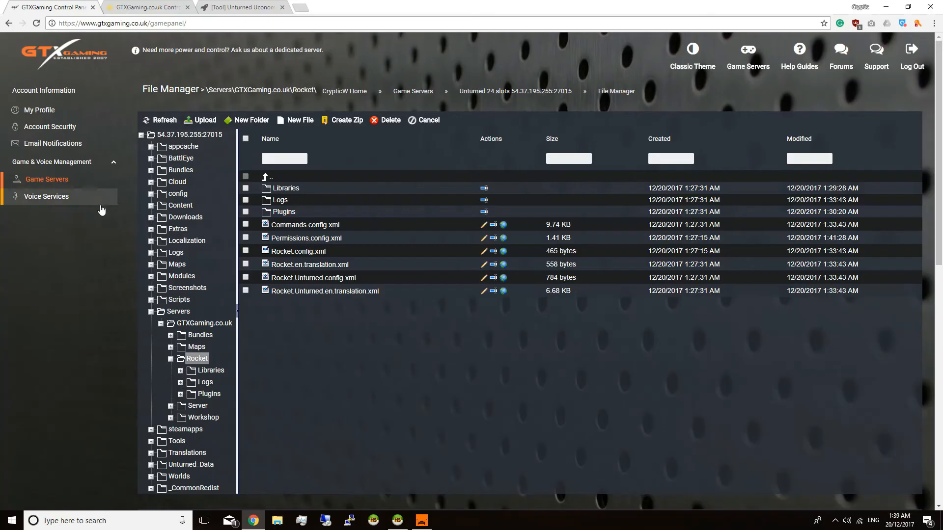
Step: Return to the server's Service Information page and restart the Unturned server
left_click(312, 276)
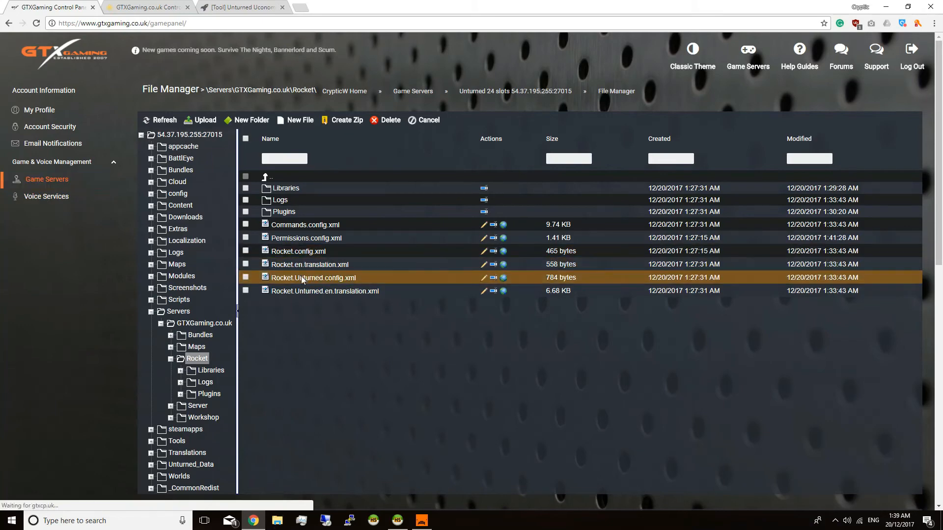
left_click(514, 91)
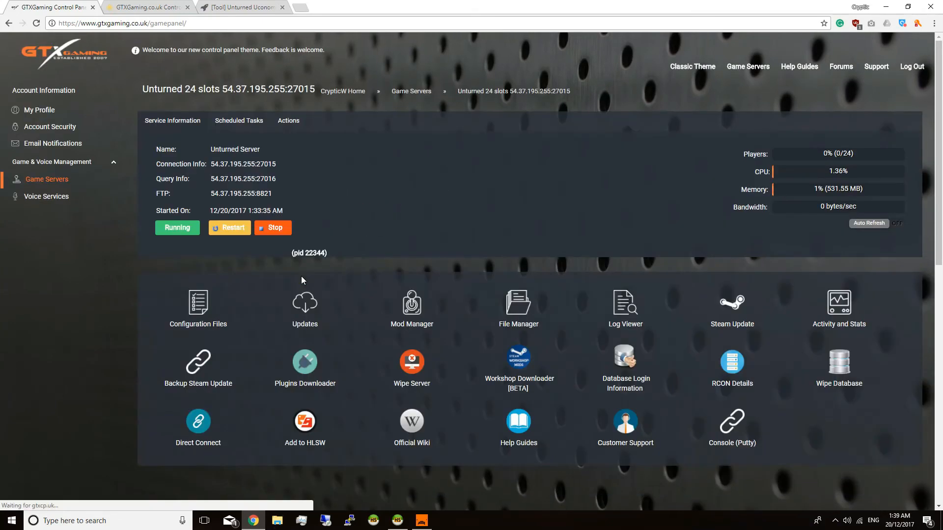
left_click(229, 227)
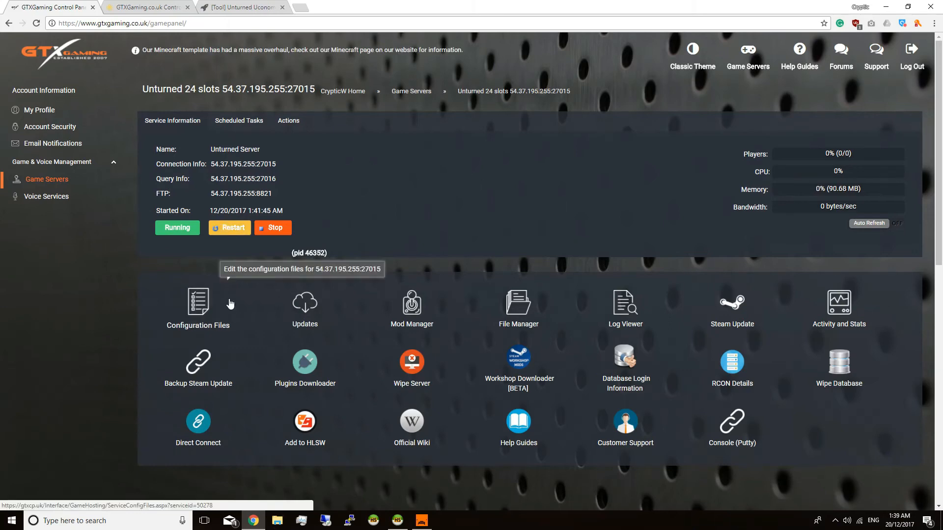
mouse_move(87, 339)
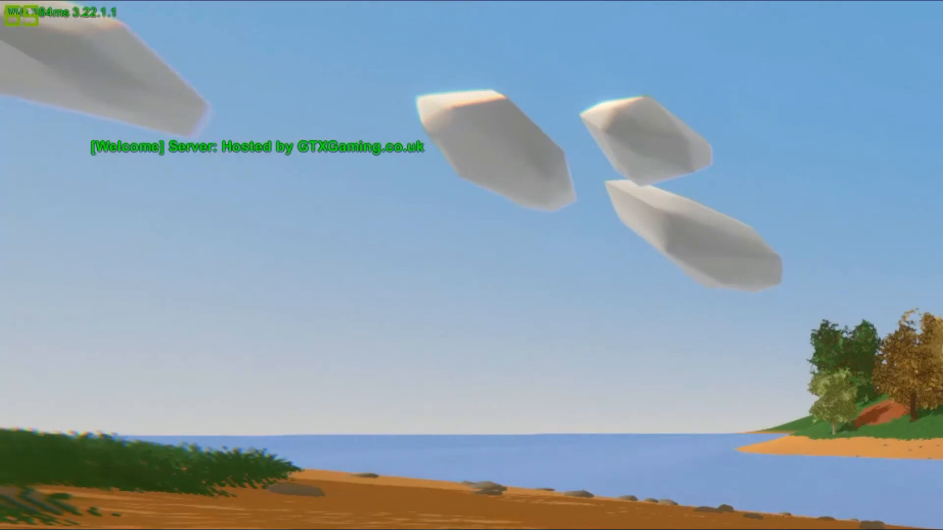
Step: Run /p, /balance and /cost "work jeans" in chat to check permissions, balance and price
type("/p")
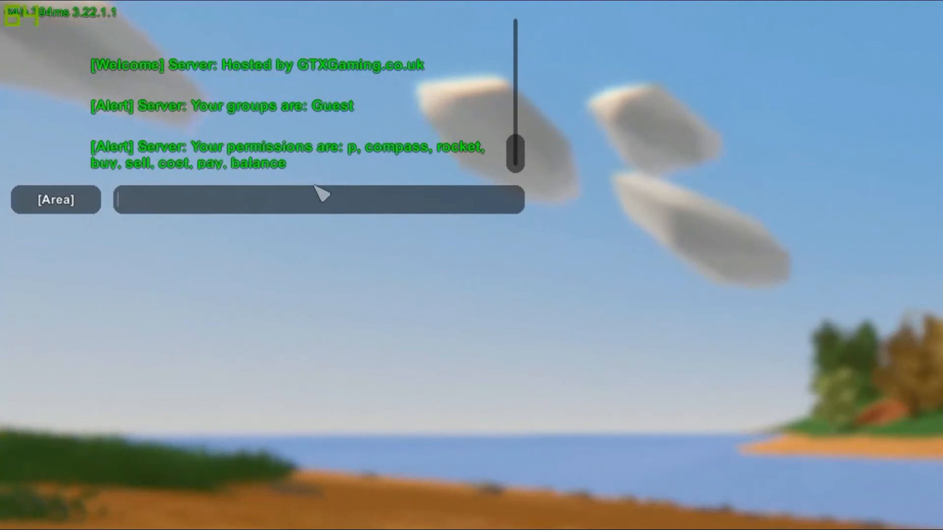
type("/bala")
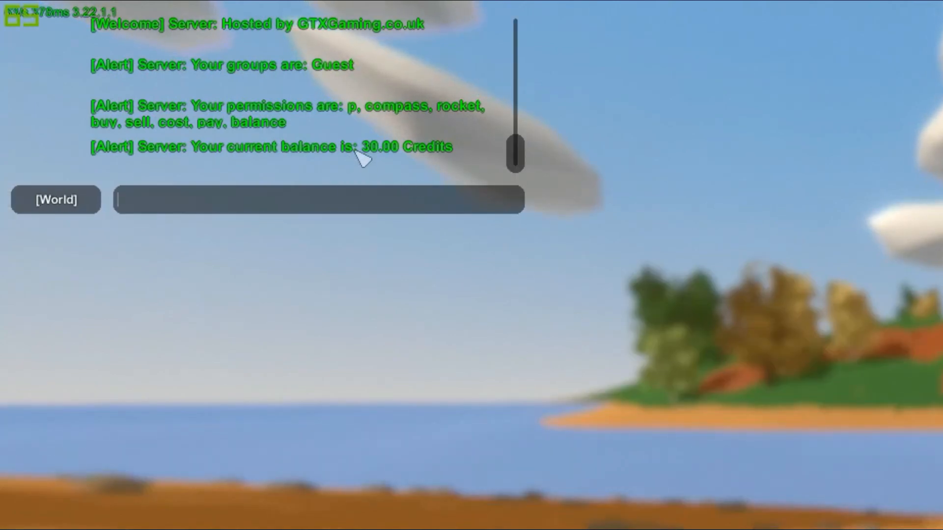
mouse_move(421, 195)
type("/")
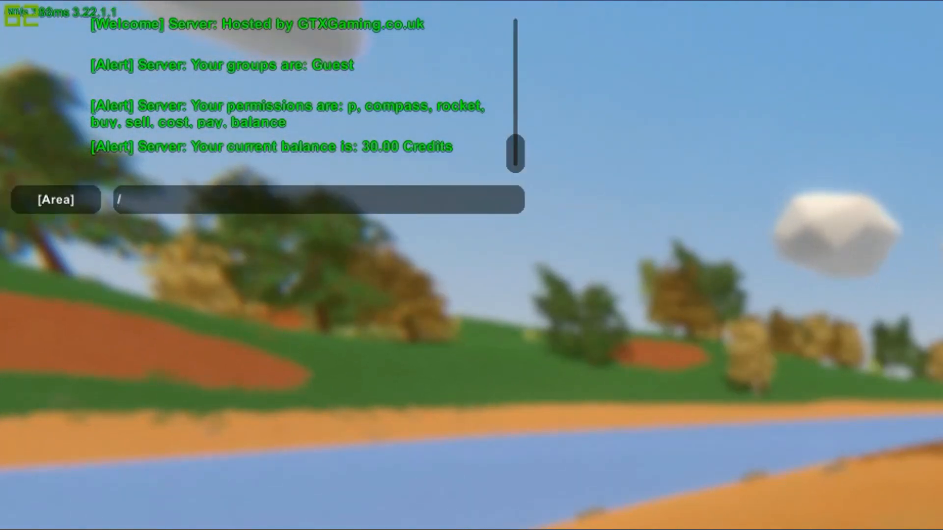
type("cost \"")
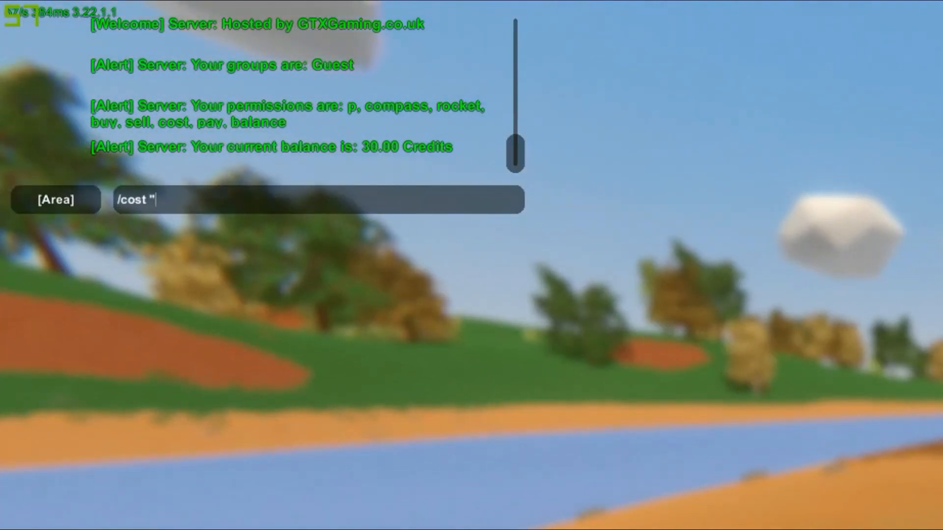
type("work jeans")
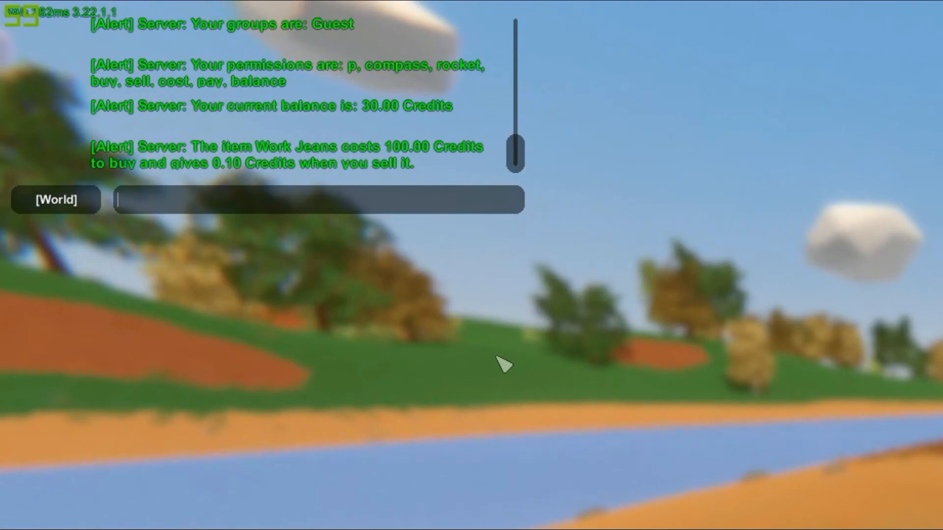
key("alt+tab")
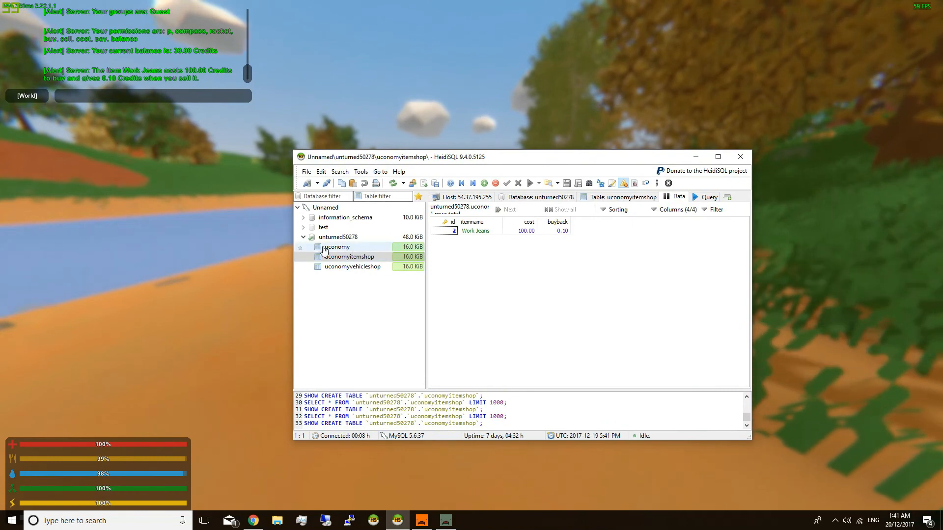
Step: Change the player's balance in the uconomy table from 30.00 to 100
left_click(337, 246)
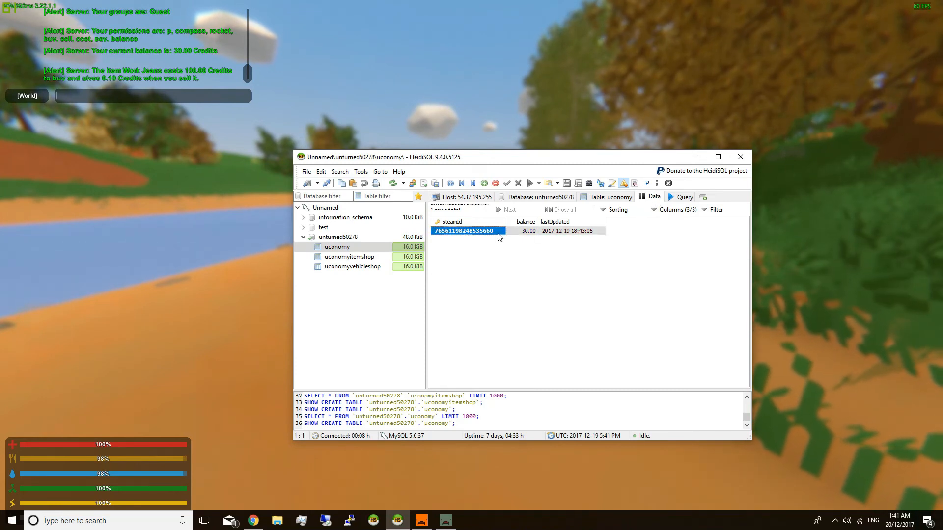
double_click(526, 231)
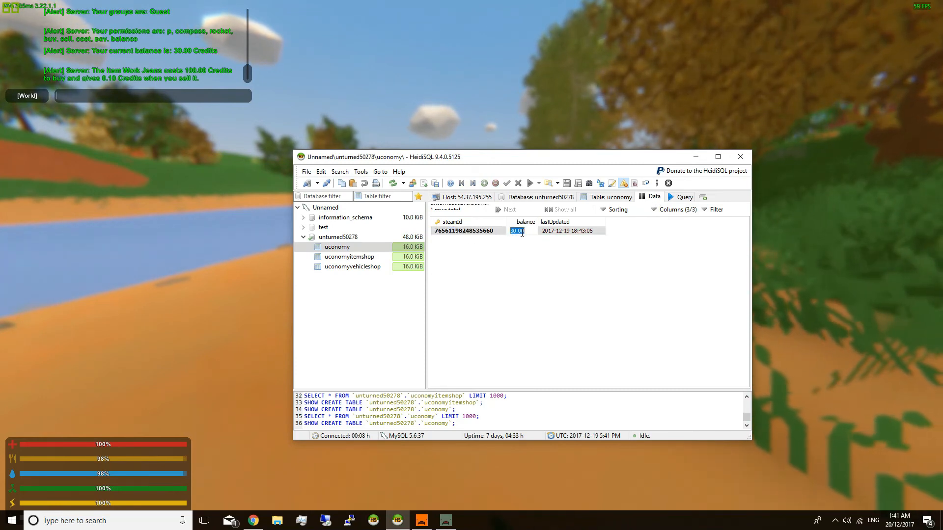
type("100")
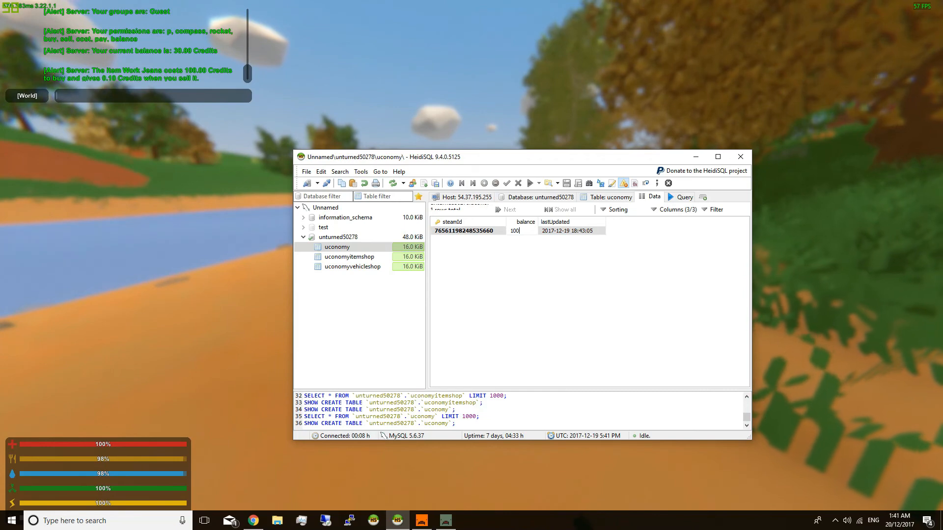
left_click(531, 230)
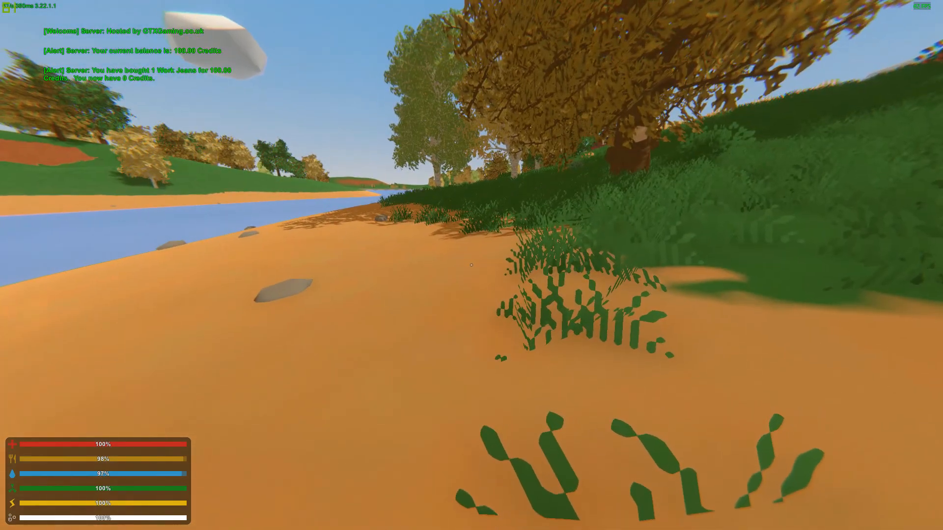
Step: Attempt /sell "work jeans" in chat after buying them
key("g")
type("/sell")
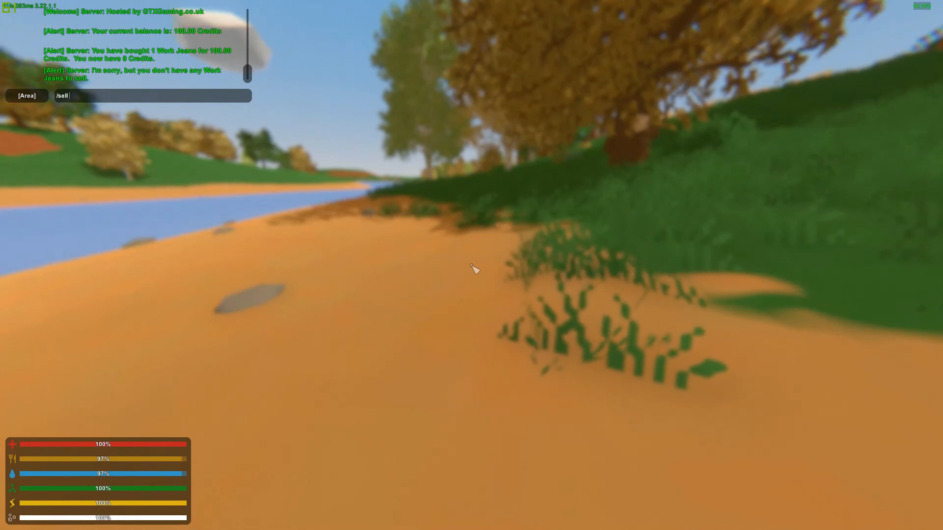
type("\"work j")
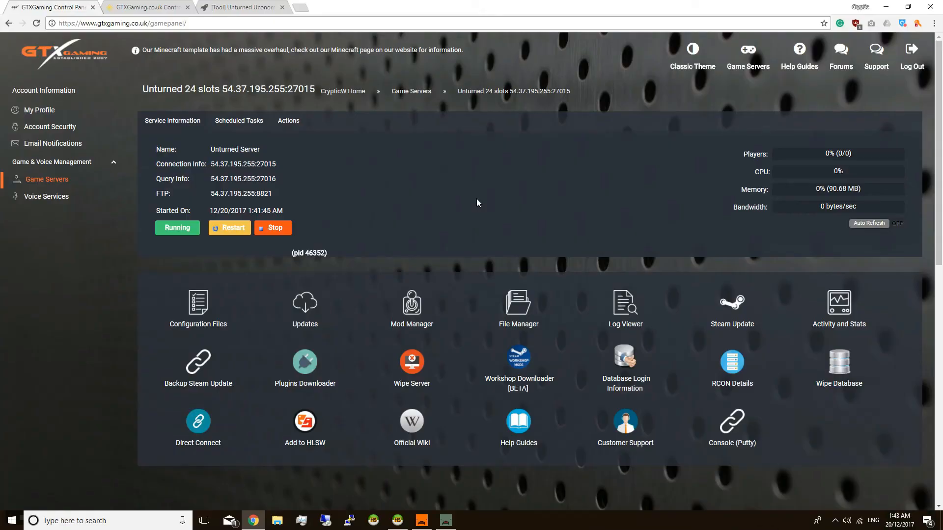
mouse_move(443, 278)
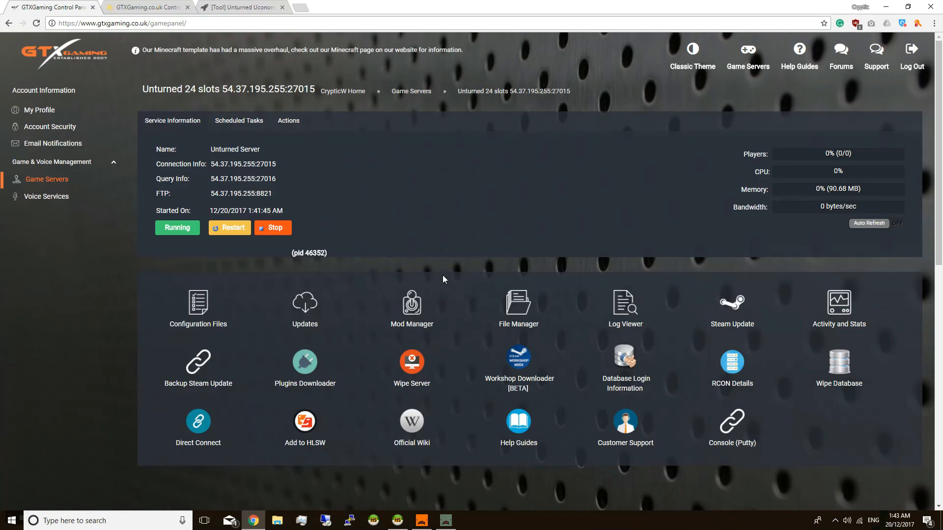
Step: Install phpMyAdmin from the Mod Manager and launch it from the new panel button
left_click(411, 303)
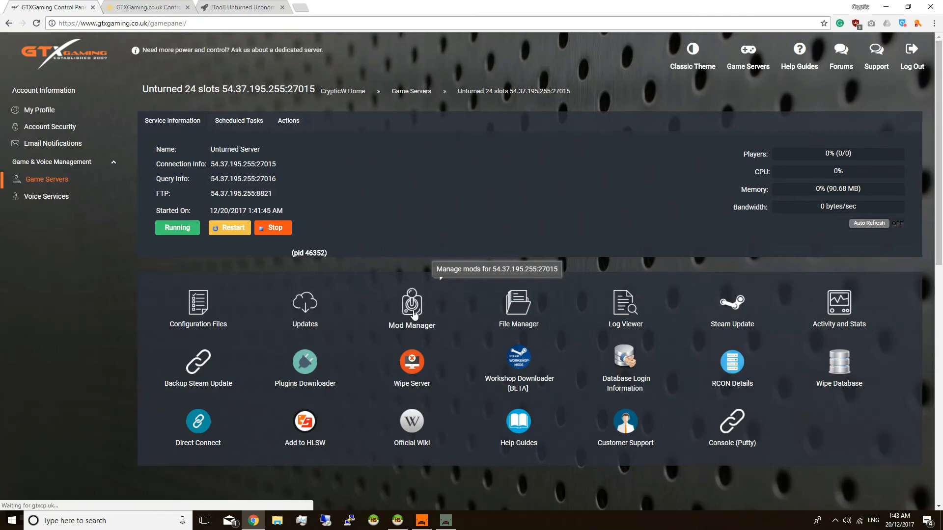
left_click(412, 308)
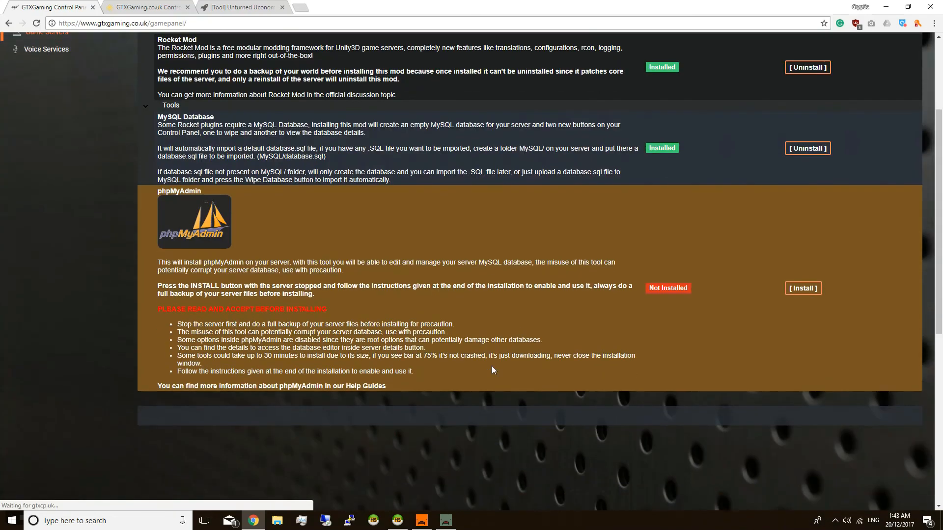
left_click(802, 287)
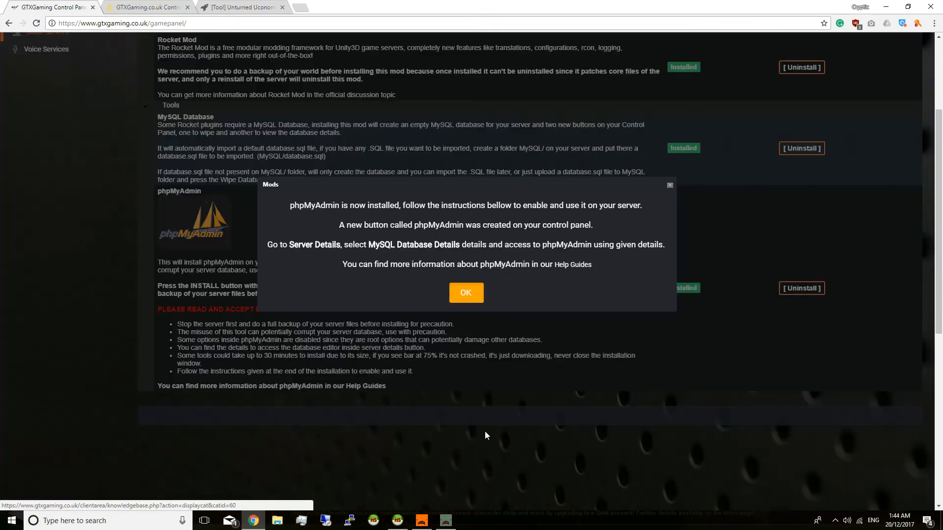
left_click(466, 293)
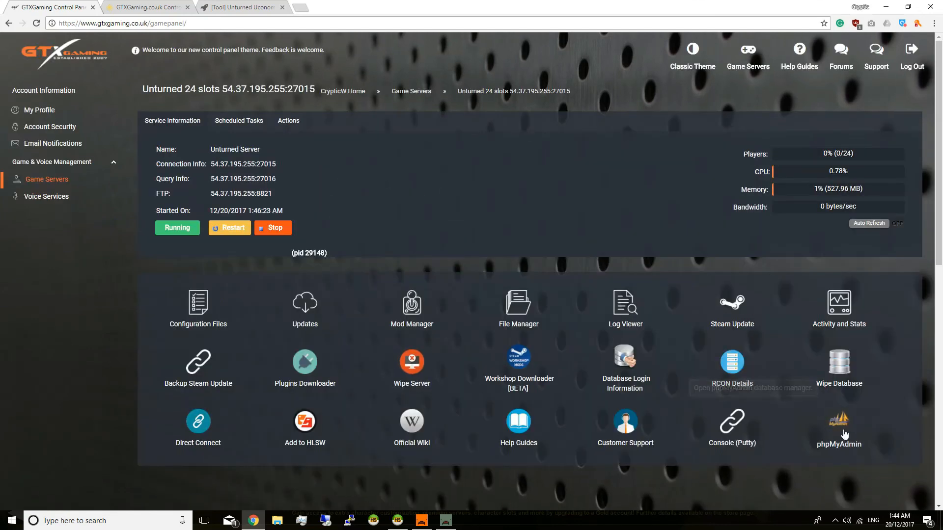
left_click(837, 419)
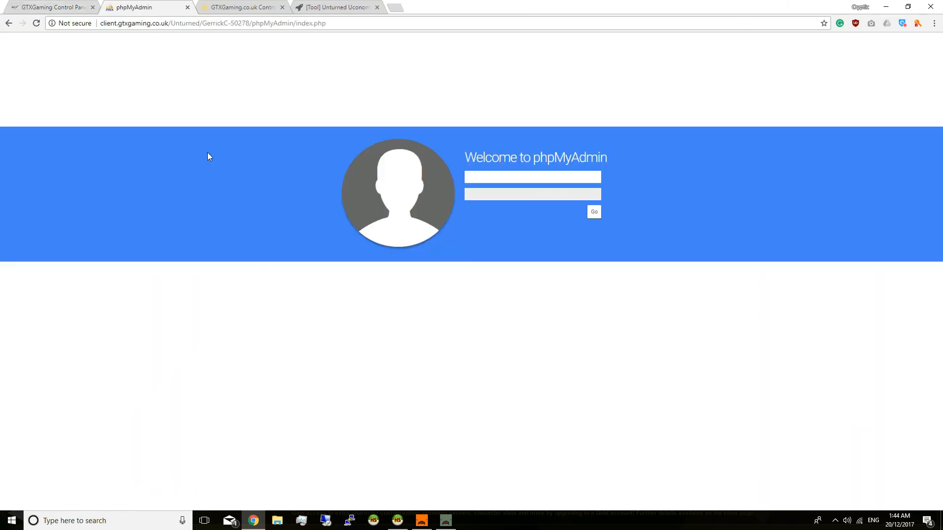
Step: Log in as 'root' with the fetched database password, declining to save it
type("root")
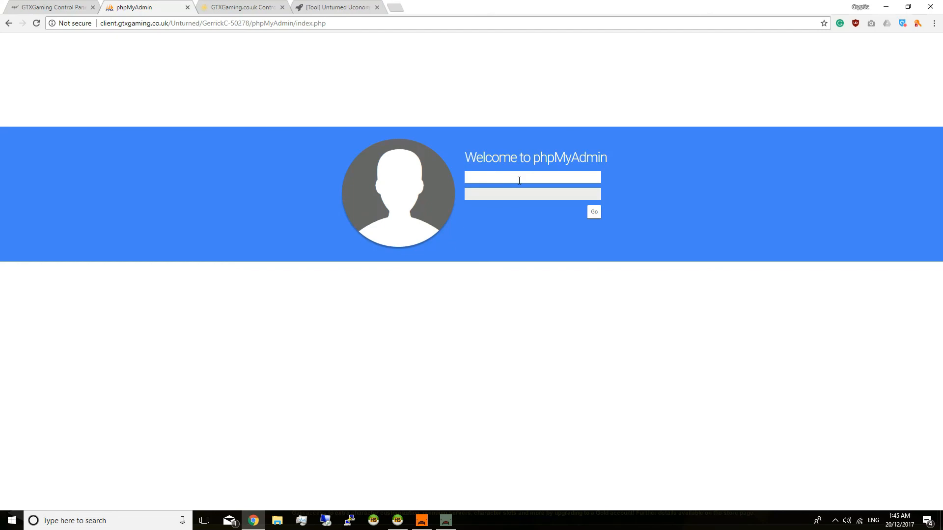
left_click(51, 7)
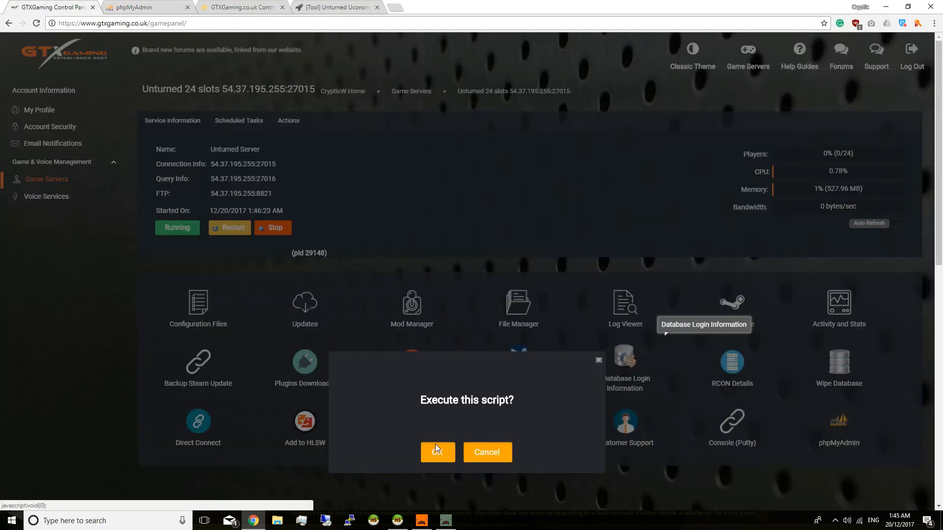
left_click(437, 452)
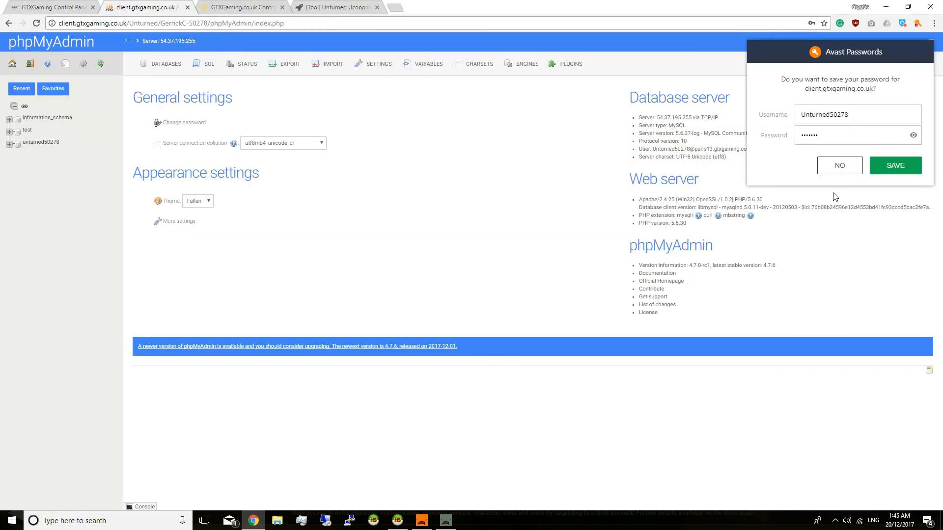
left_click(839, 165)
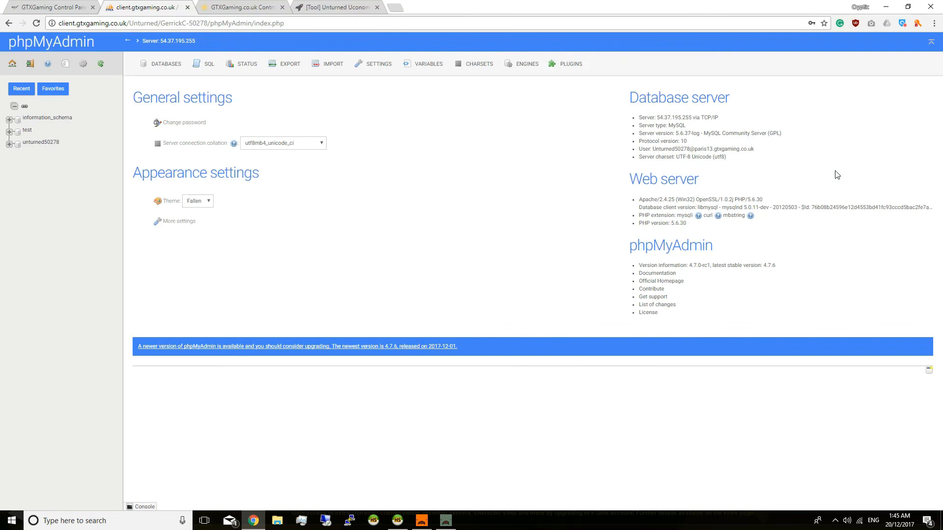
mouse_move(47, 150)
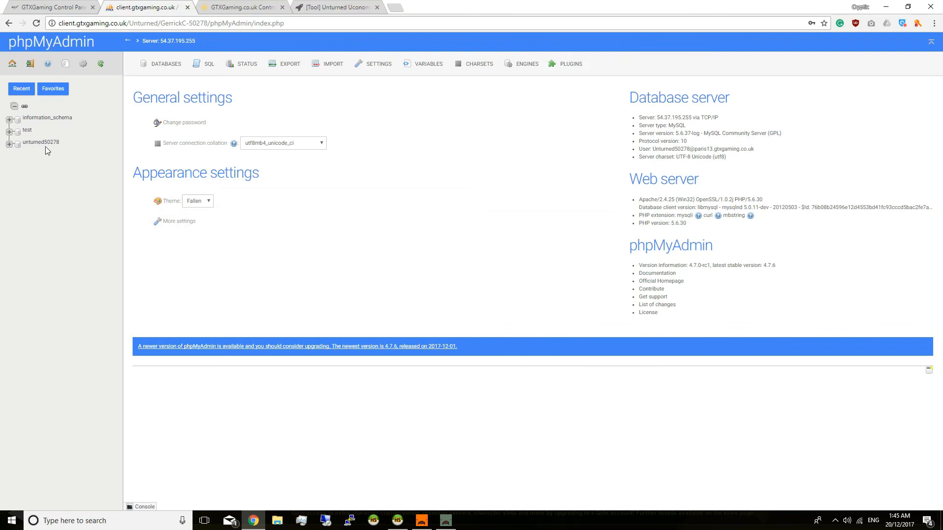
mouse_move(40, 142)
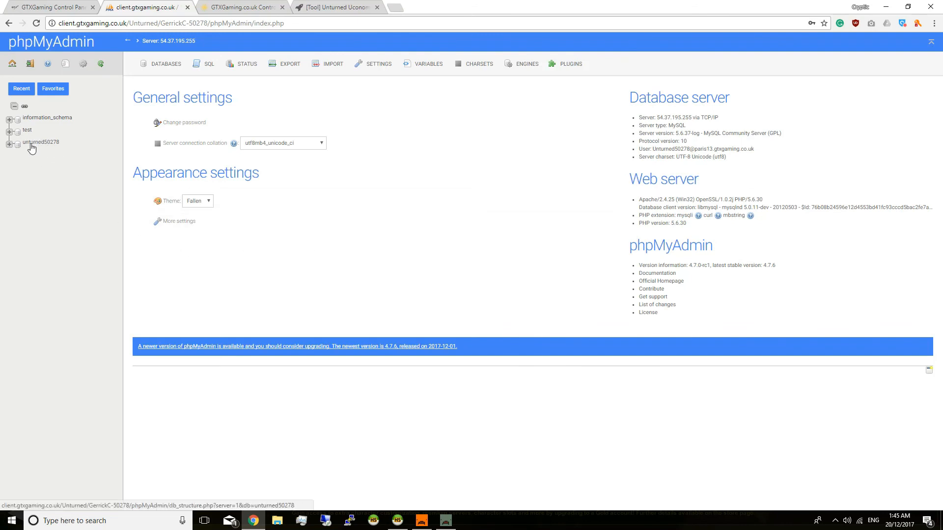
mouse_move(41, 141)
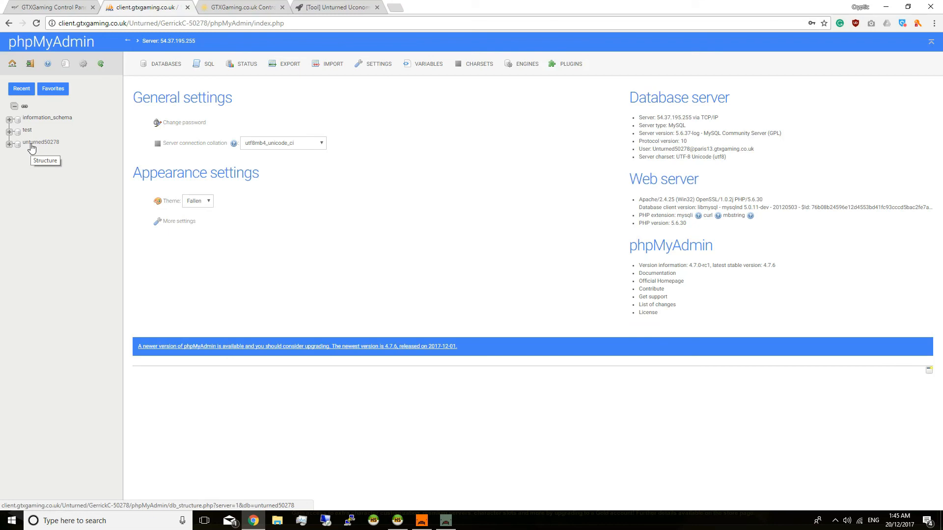
Step: Browse the unturned50278 database's uconomy table showing one row with balance 0.10
left_click(42, 141)
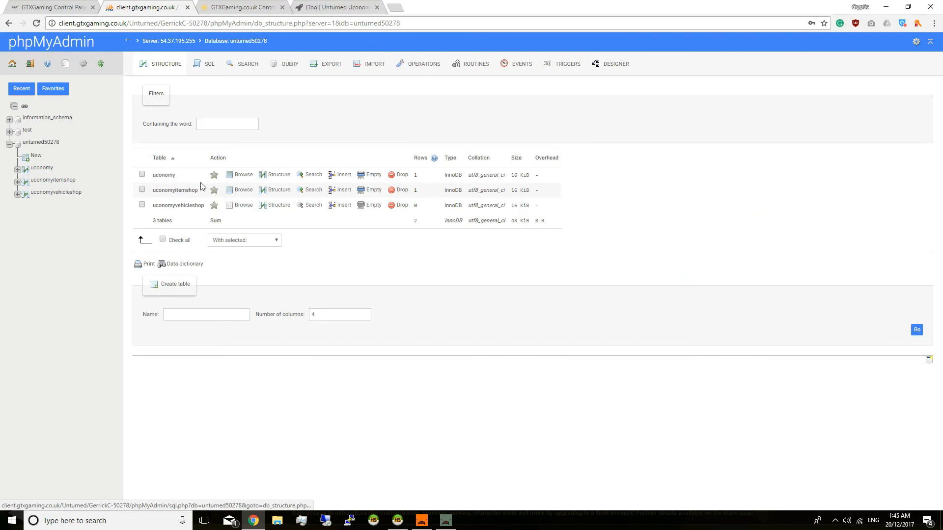
mouse_move(178, 205)
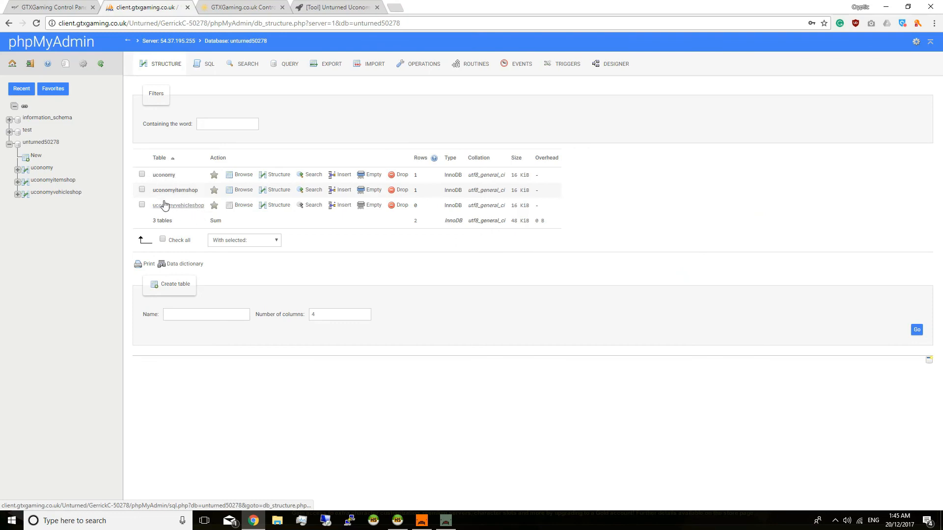
left_click(163, 175)
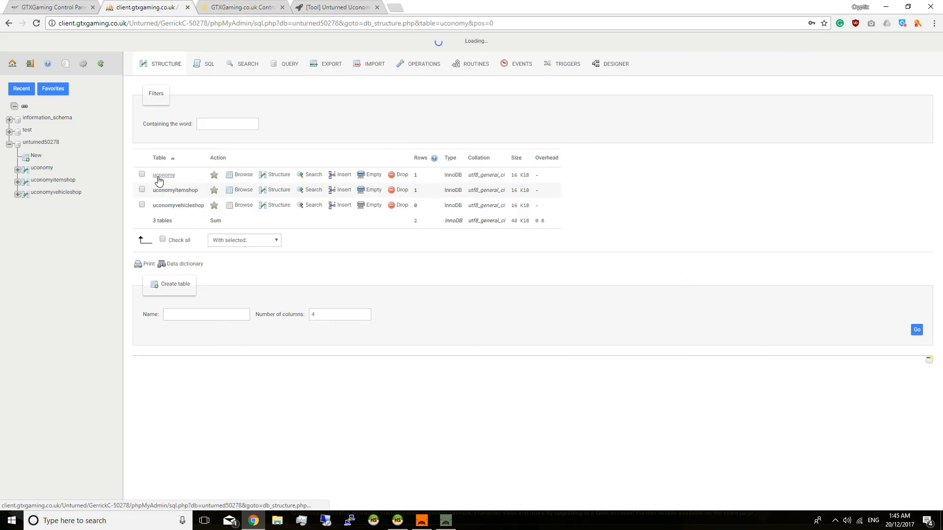
left_click(164, 174)
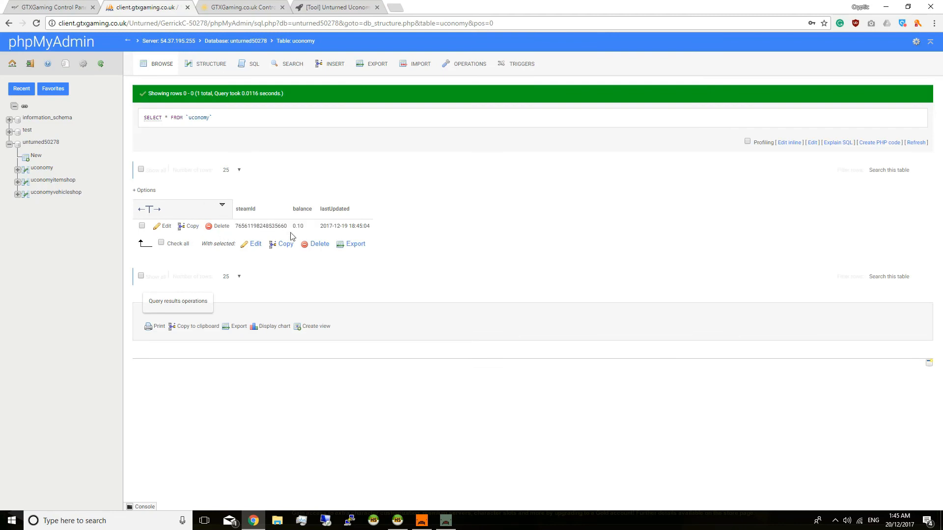
mouse_move(369, 239)
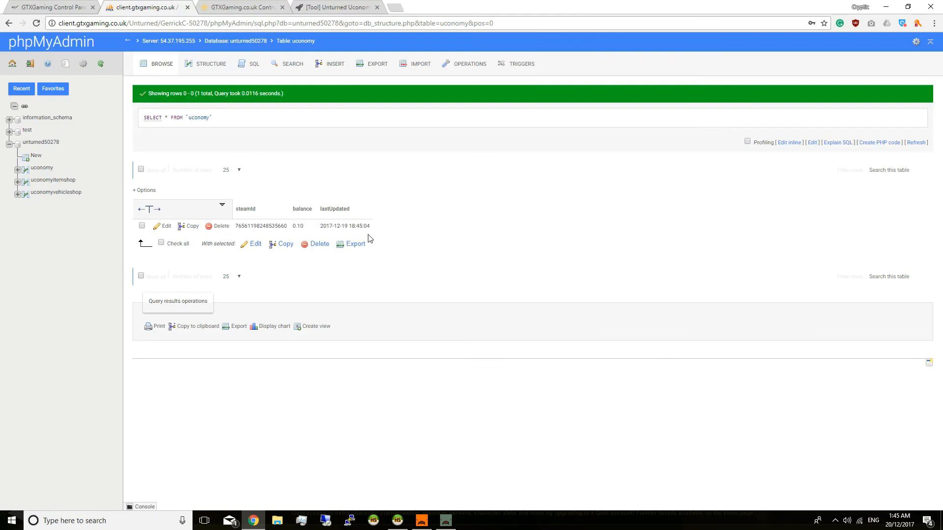
mouse_move(274, 234)
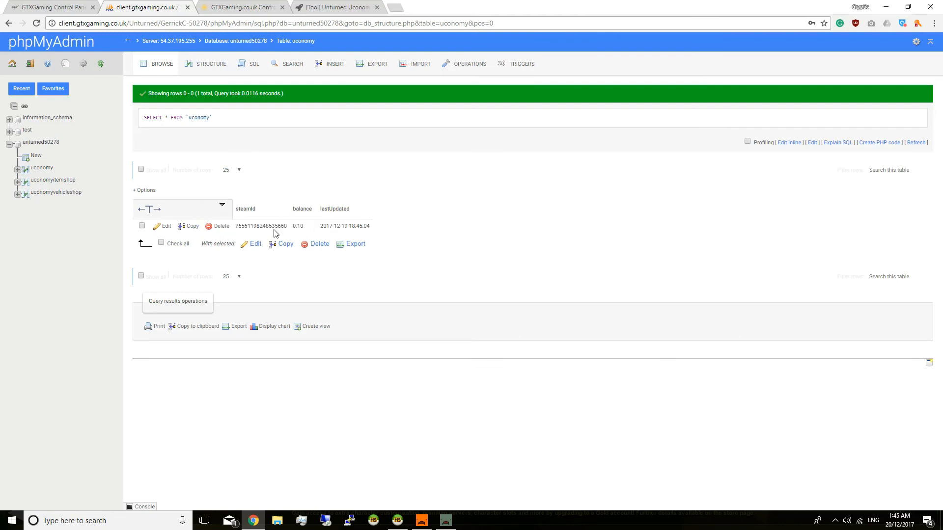